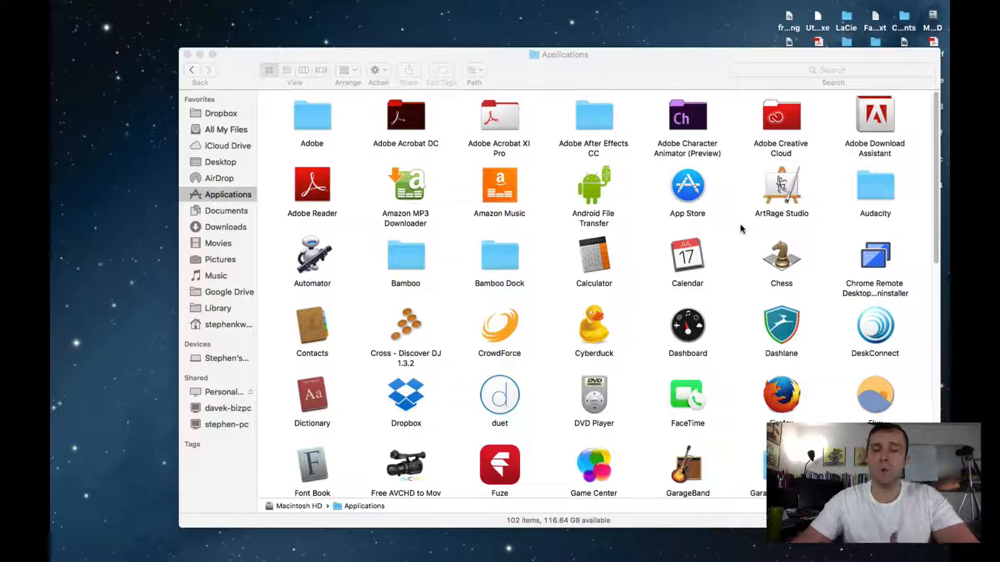
pyautogui.moveTo(739, 190)
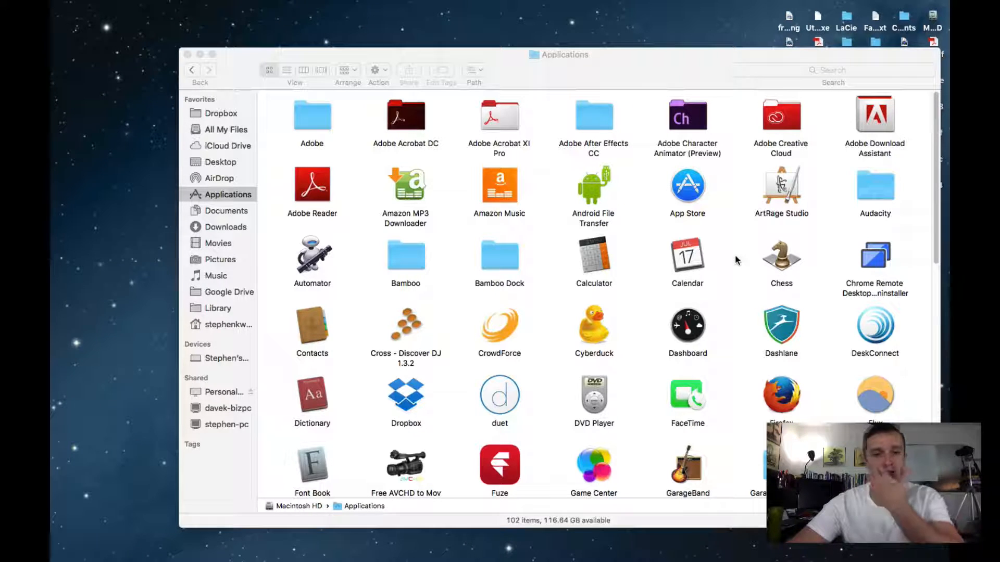
pyautogui.moveTo(233, 43)
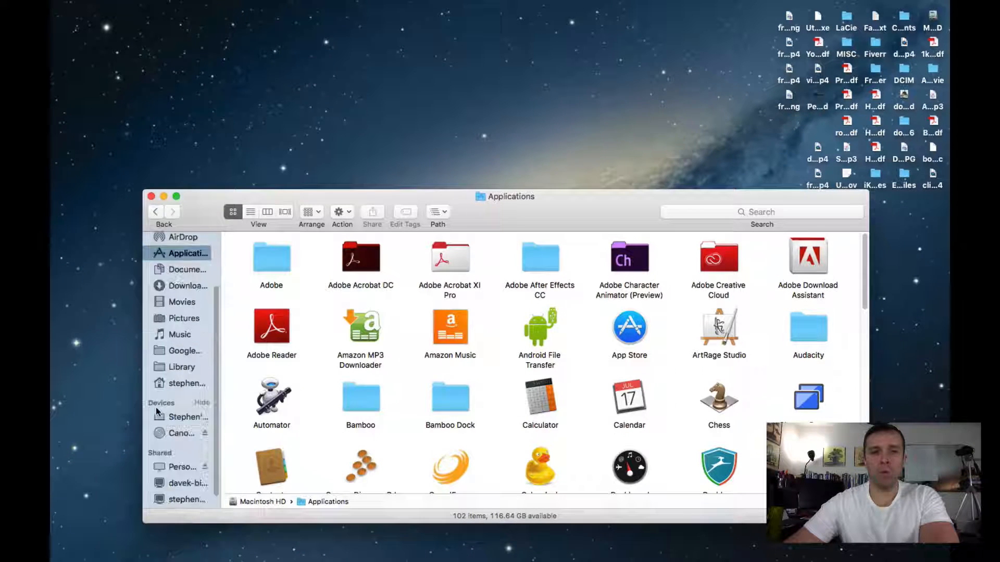
# Open the CanonEOS241M disc and select the Canon EOS Digital Installer
pyautogui.click(181, 431)
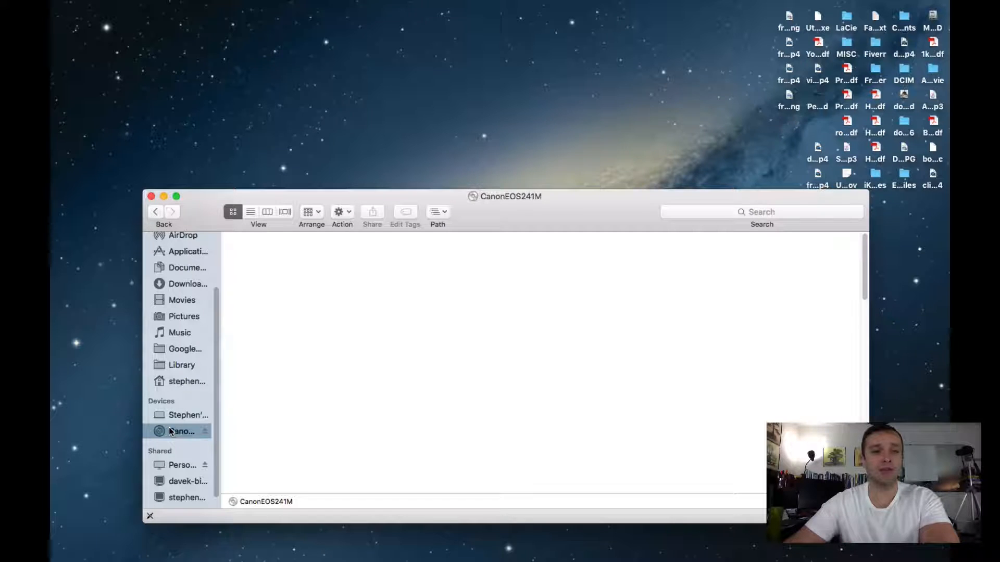
pyautogui.moveTo(354, 397)
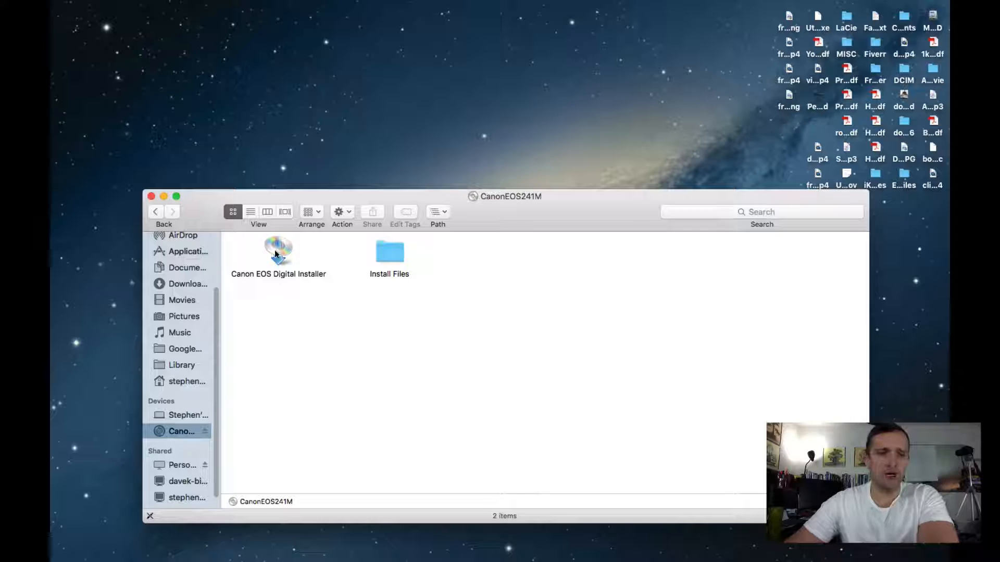
pyautogui.click(278, 249)
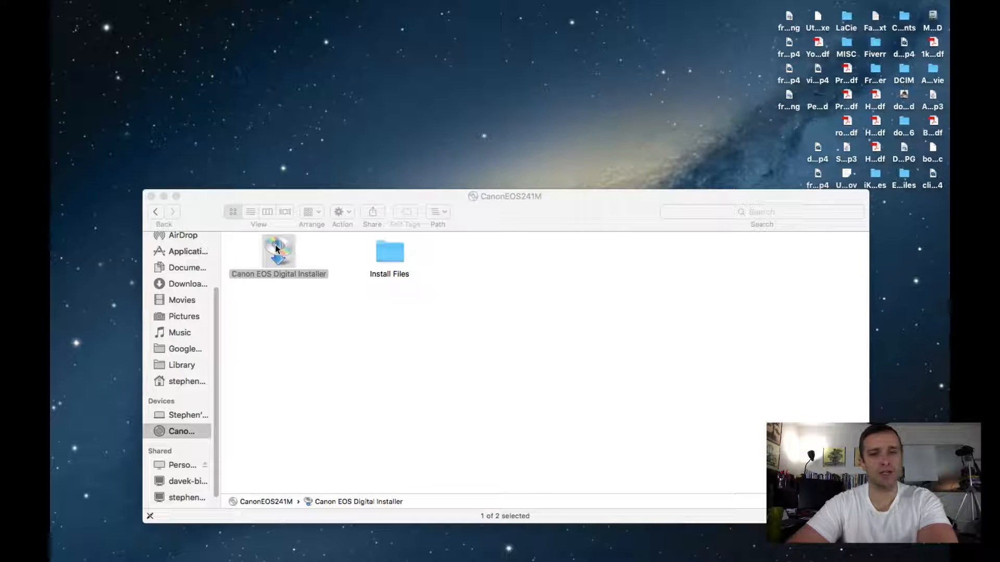
# Launch the installer, choose the USA region, United States, and Custom Installation
pyautogui.doubleClick(277, 249)
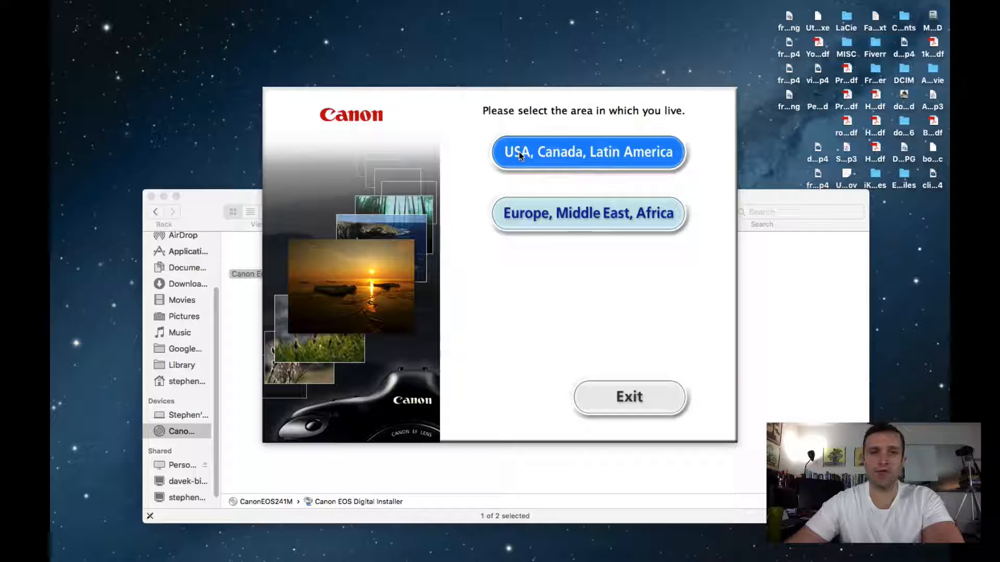
pyautogui.click(587, 152)
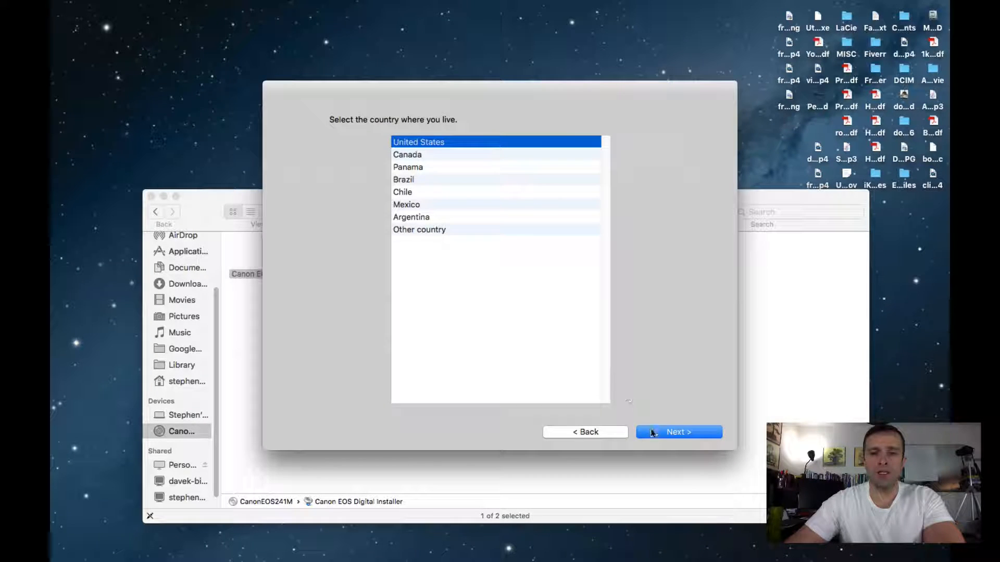
pyautogui.click(677, 432)
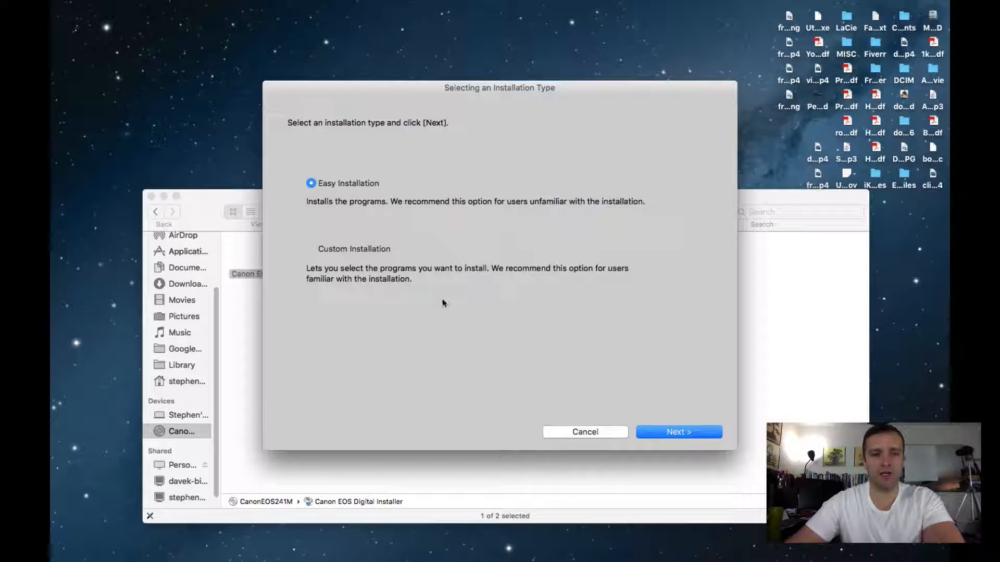
pyautogui.click(310, 249)
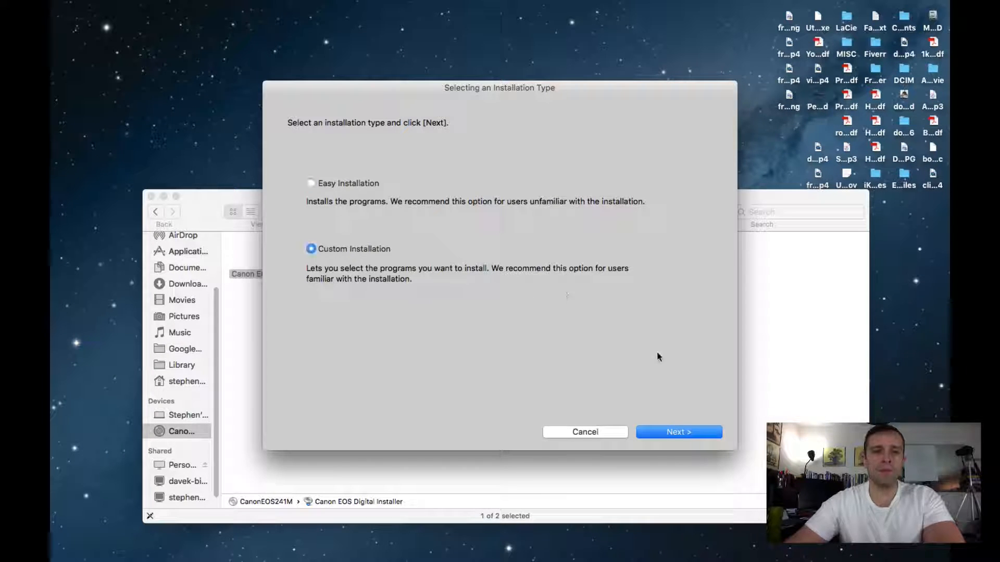
pyautogui.click(678, 432)
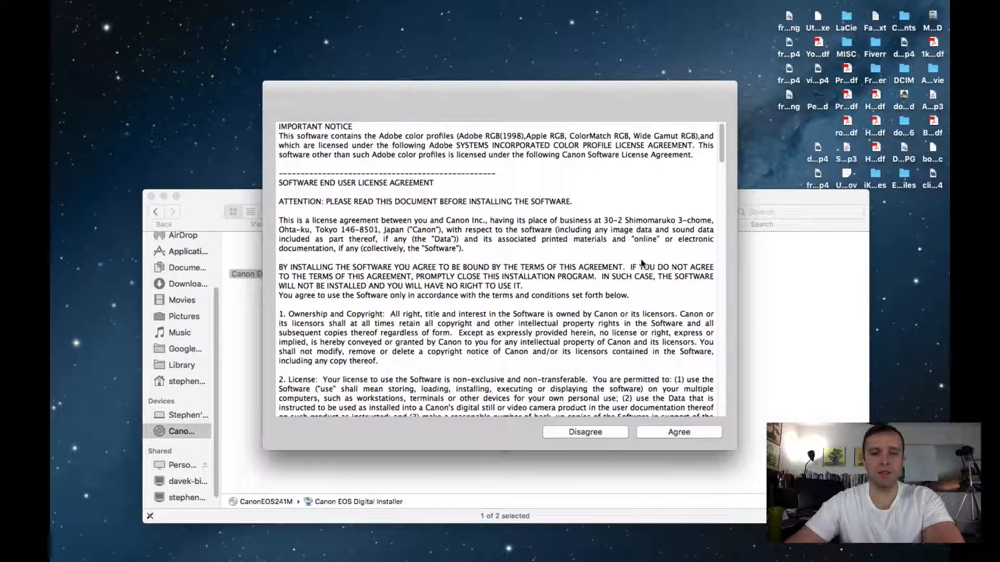
# Accept the license agreement and start installing only EOS Utility
pyautogui.scroll(-3)
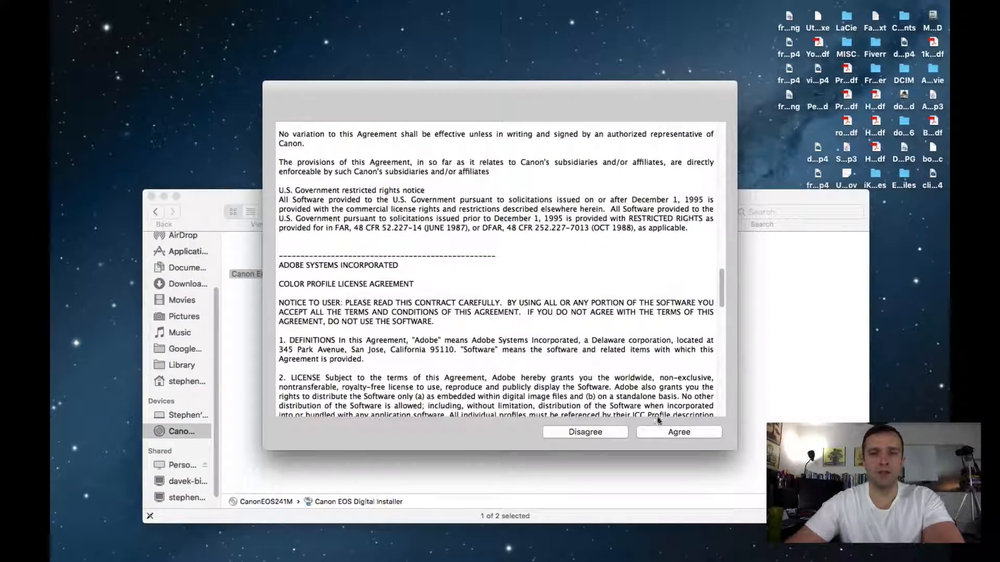
pyautogui.scroll(-3)
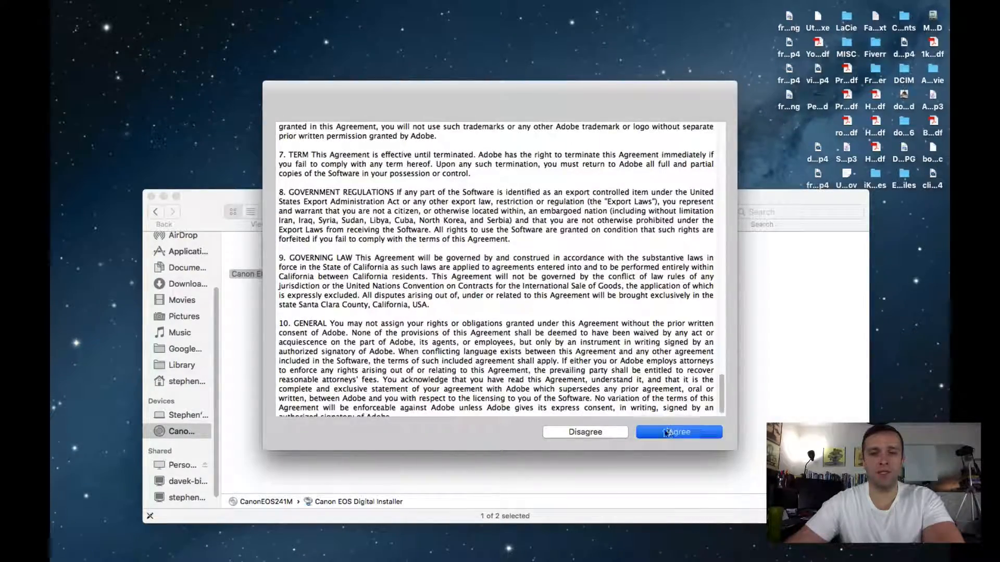
pyautogui.click(678, 432)
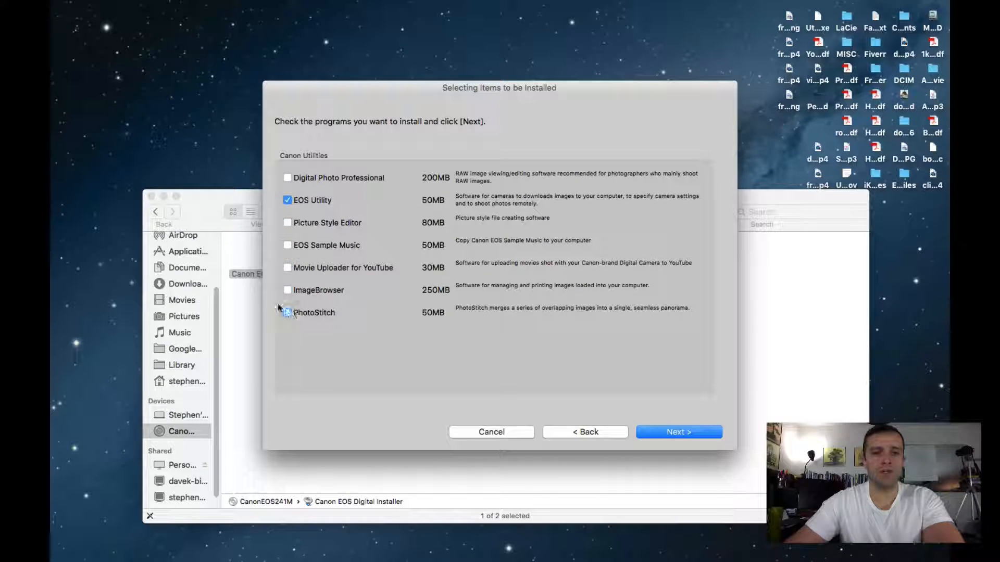
pyautogui.click(678, 431)
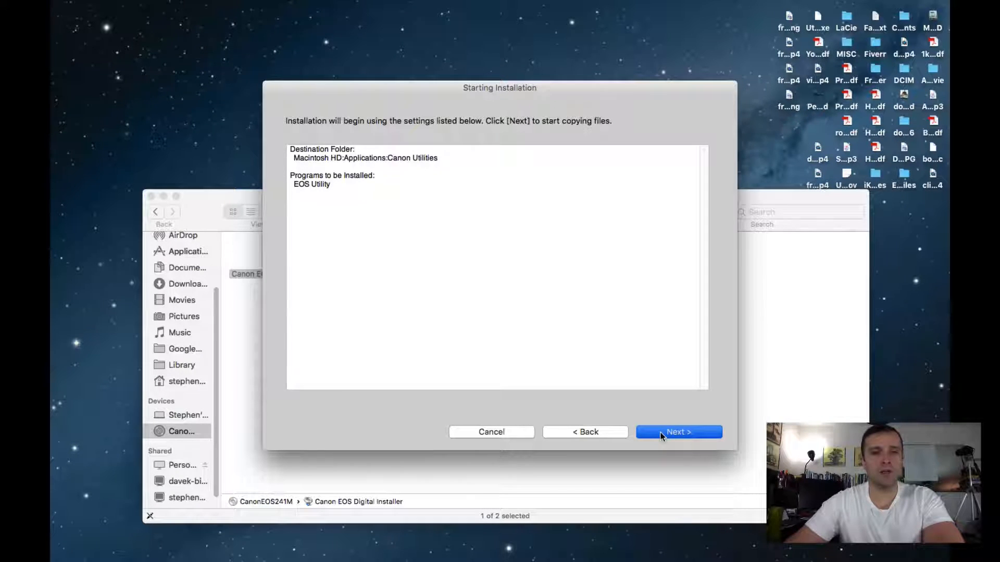
pyautogui.click(678, 431)
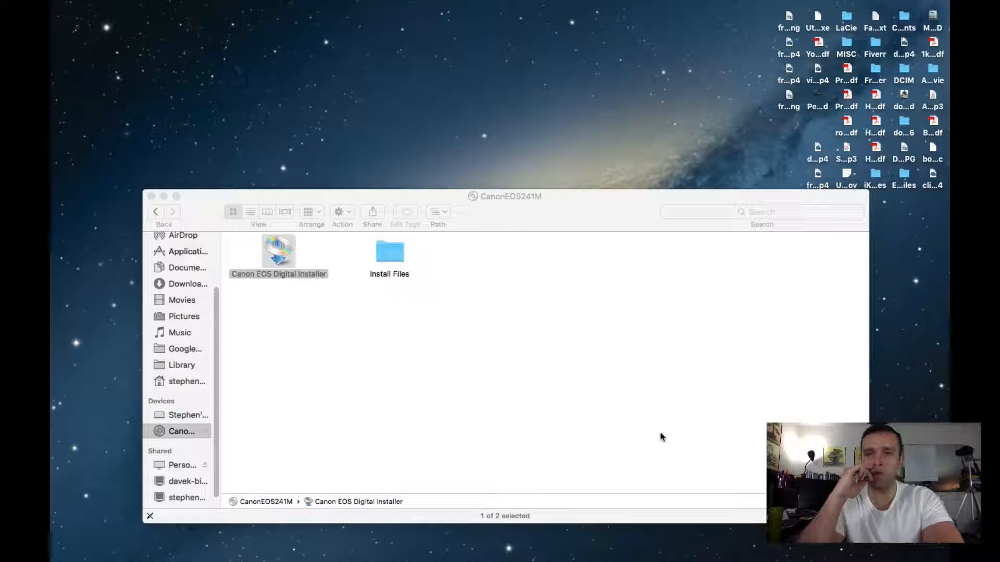
# Let the installer run to the CANON iMAGE GATEWAY registration and SubInstaller password prompt
pyautogui.doubleClick(278, 250)
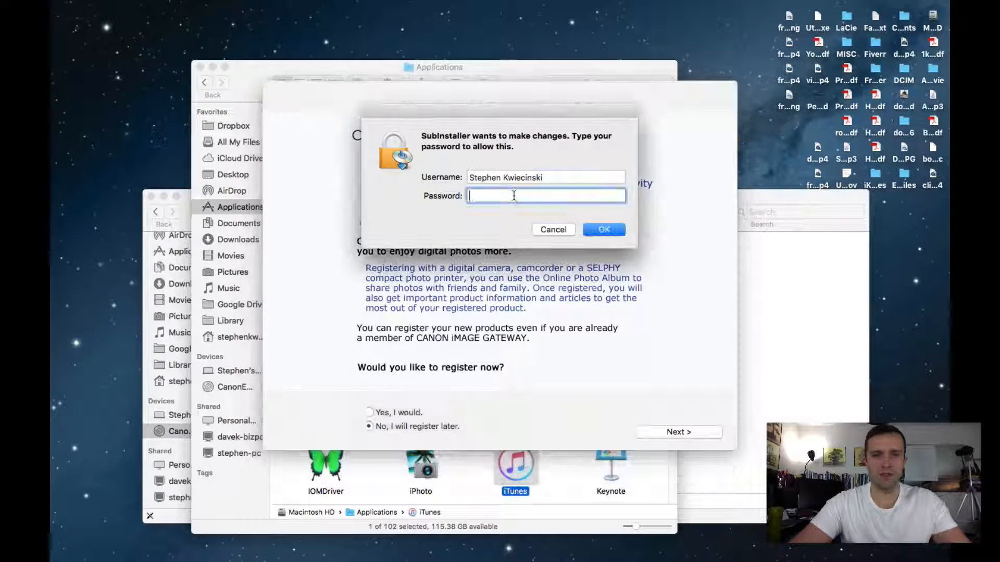
# Authorise the installer with the password, defer registration and dismiss the error code 10 message
pyautogui.write('password')
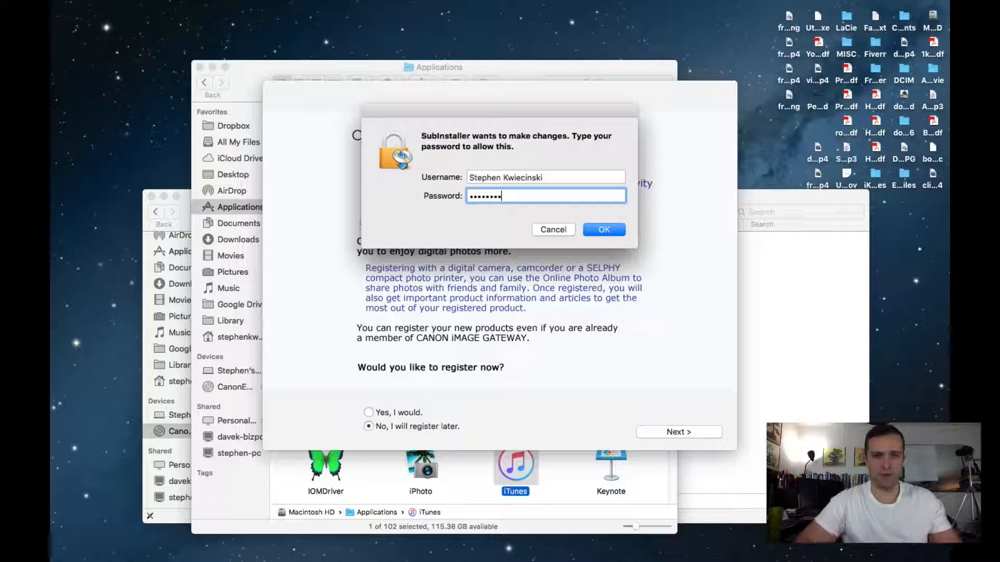
pyautogui.click(603, 229)
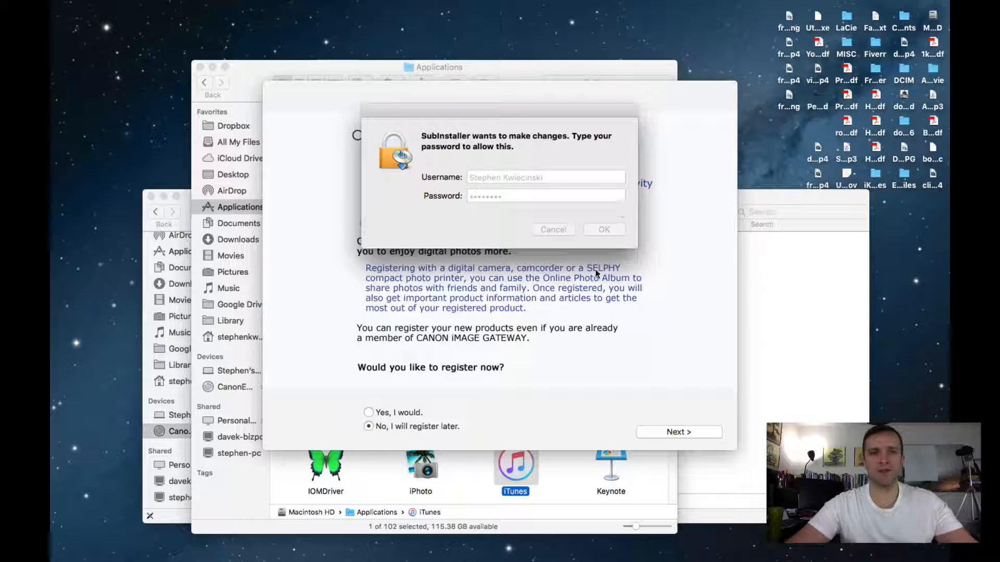
pyautogui.click(603, 229)
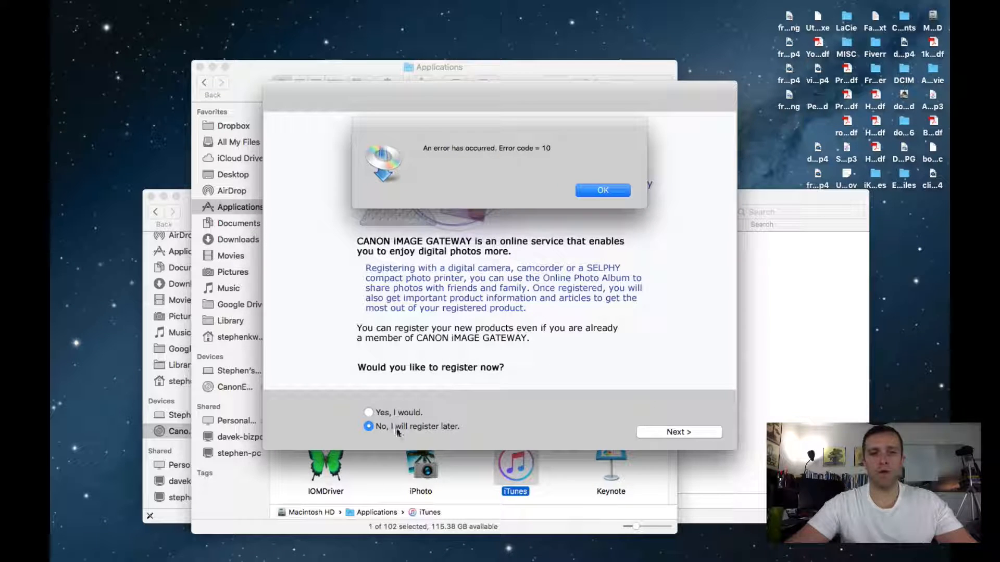
pyautogui.moveTo(623, 351)
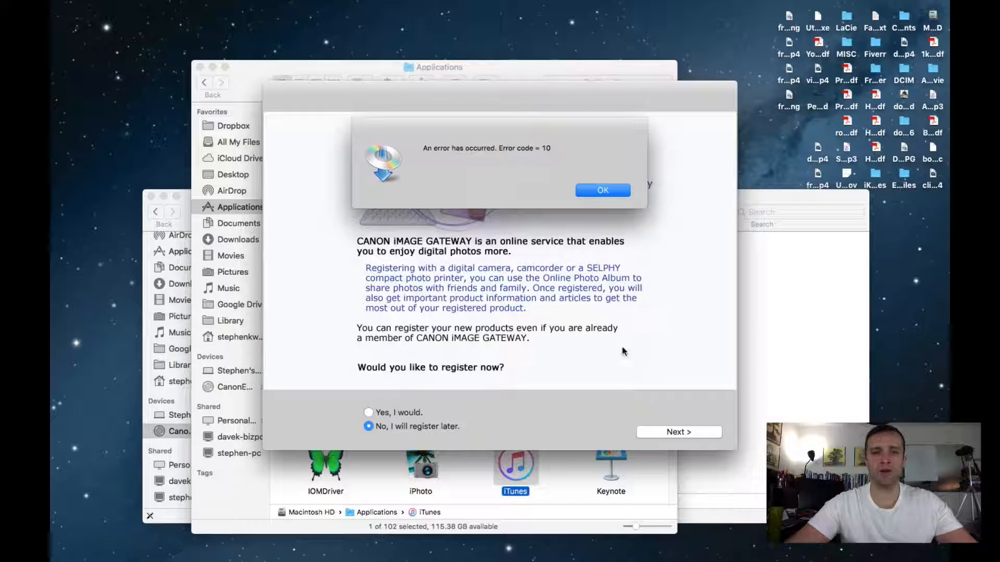
pyautogui.moveTo(570, 184)
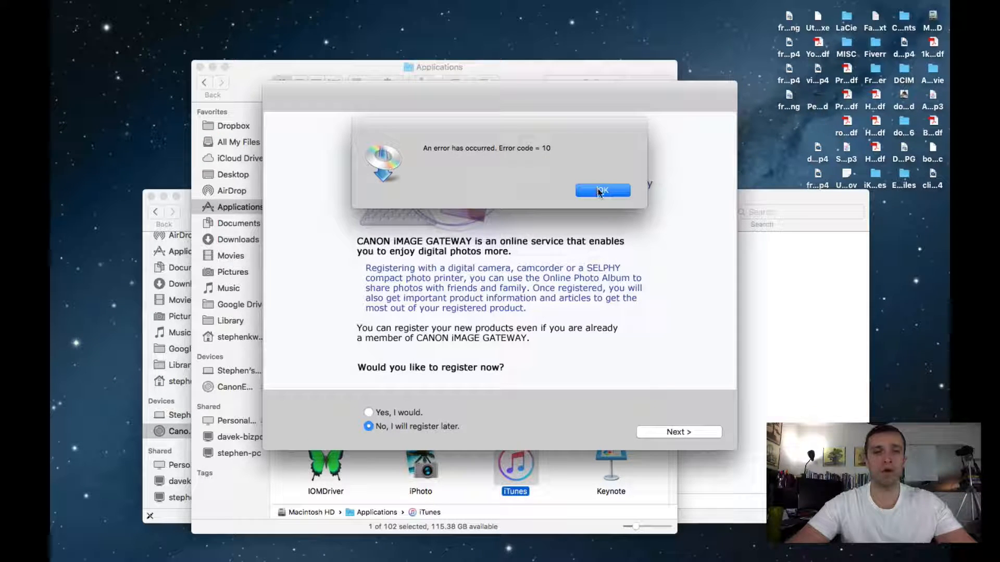
pyautogui.click(601, 190)
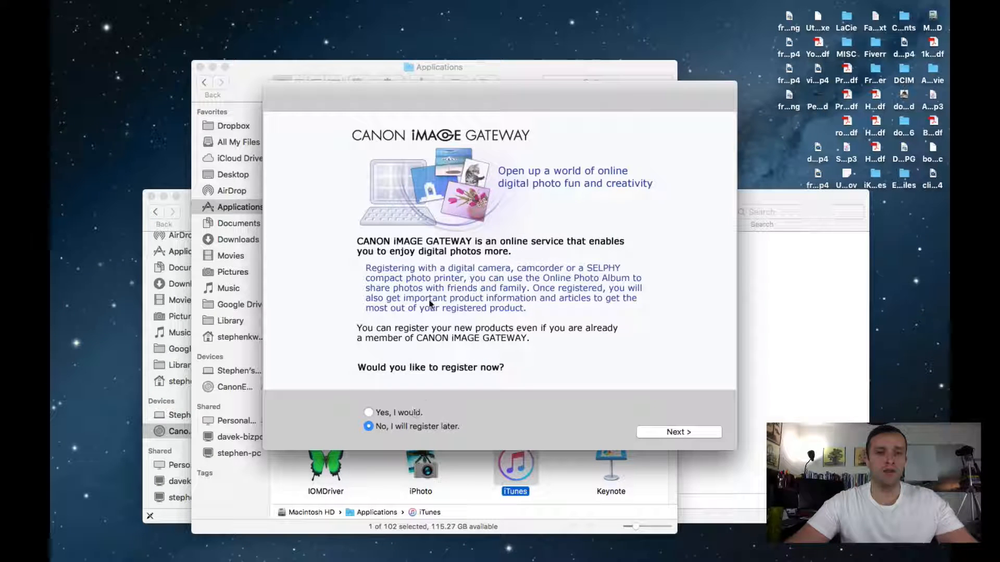
# Continue past registration, dismiss the register-later note and finish the EOS Utility installation
pyautogui.click(678, 431)
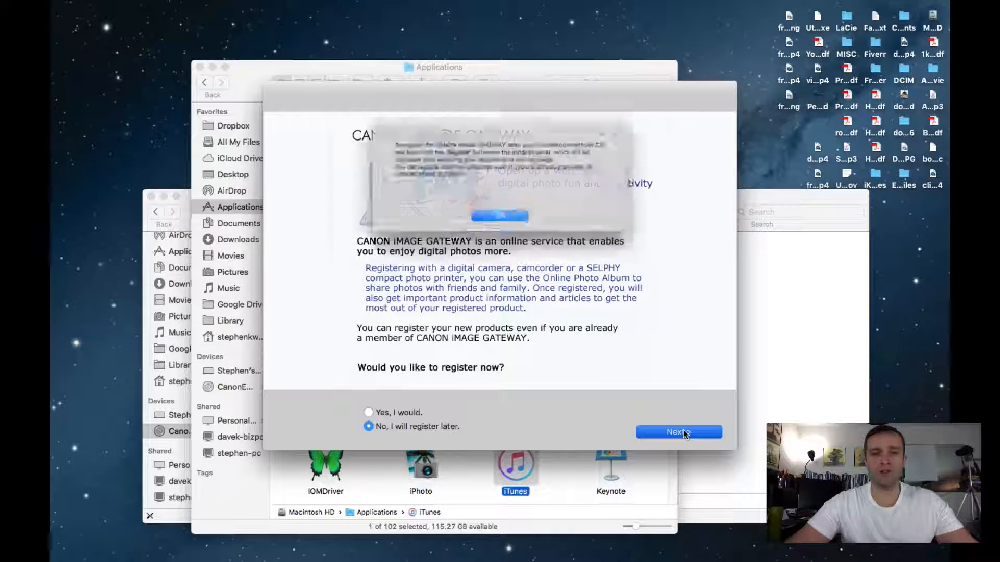
pyautogui.click(677, 432)
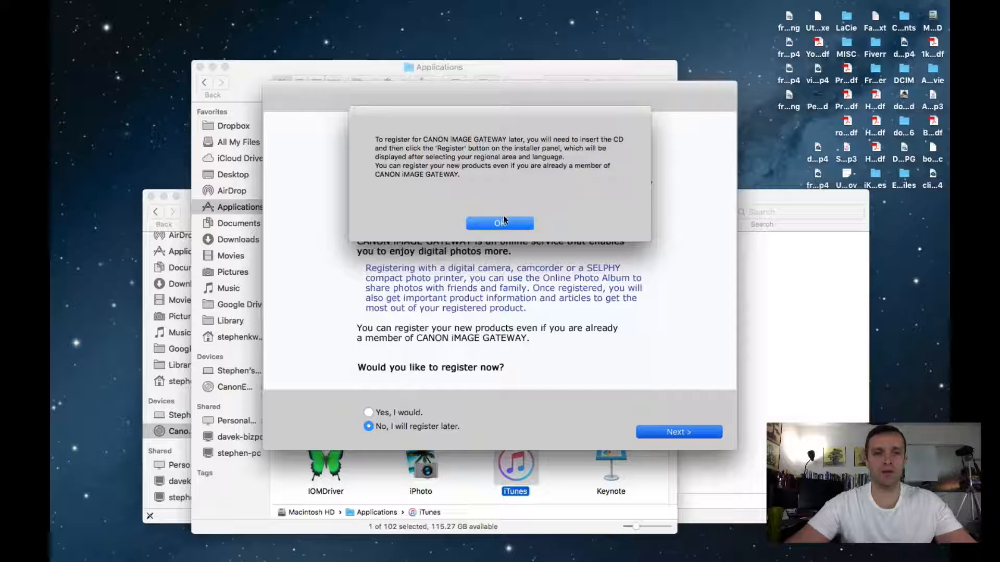
pyautogui.click(500, 223)
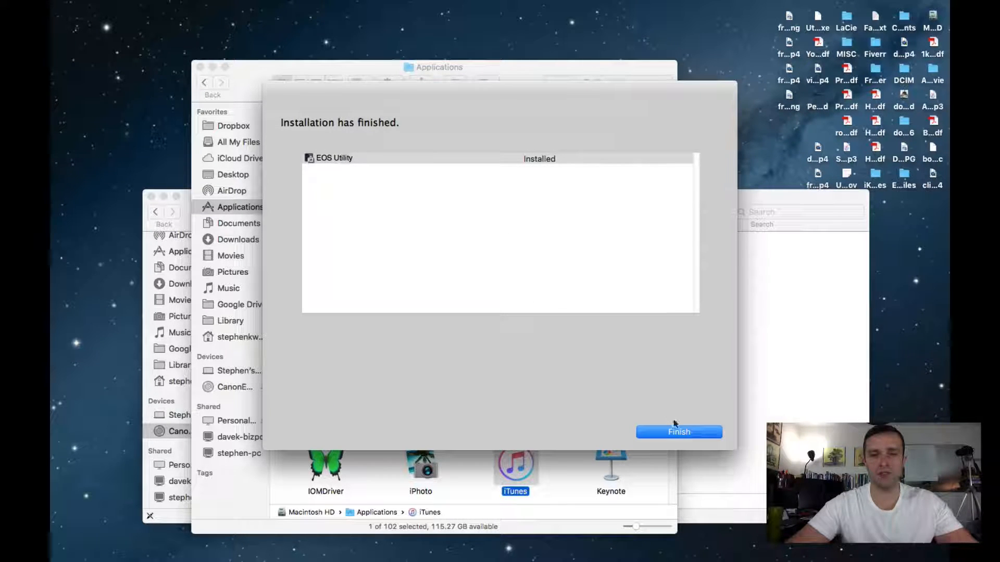
pyautogui.click(678, 432)
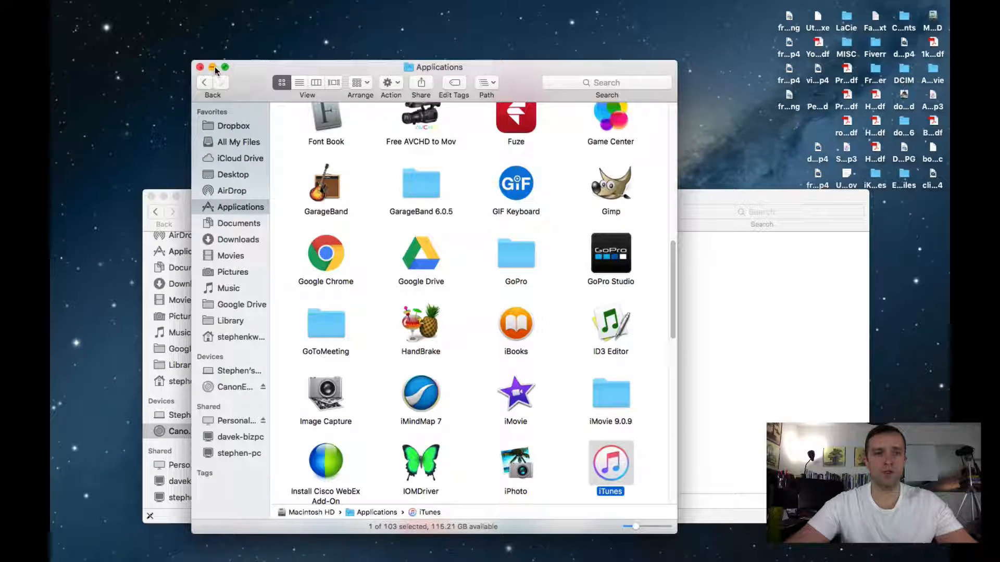
# Close the CanonEOS241M window and open Canon Utilities in Applications
pyautogui.scroll(3)
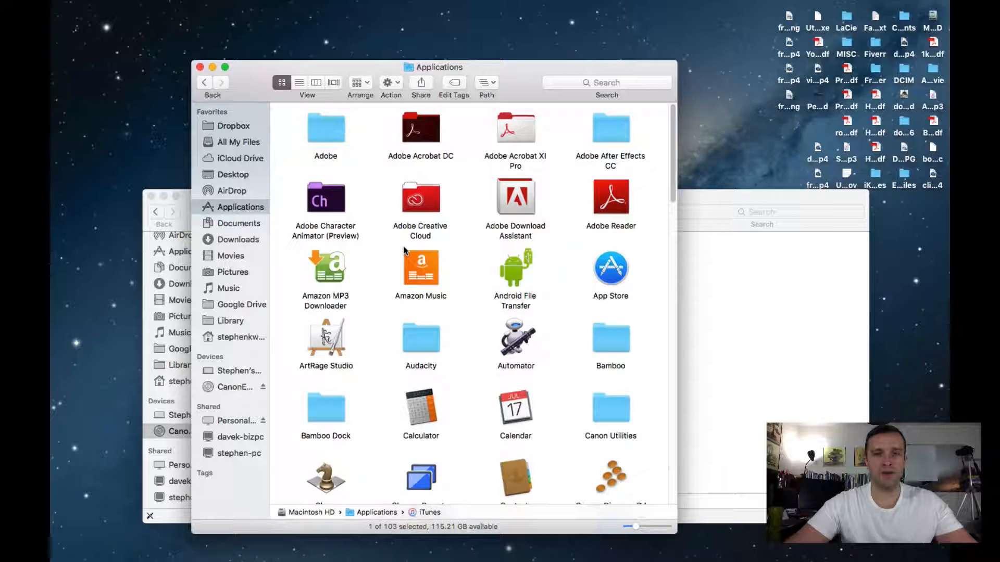
pyautogui.moveTo(608, 416)
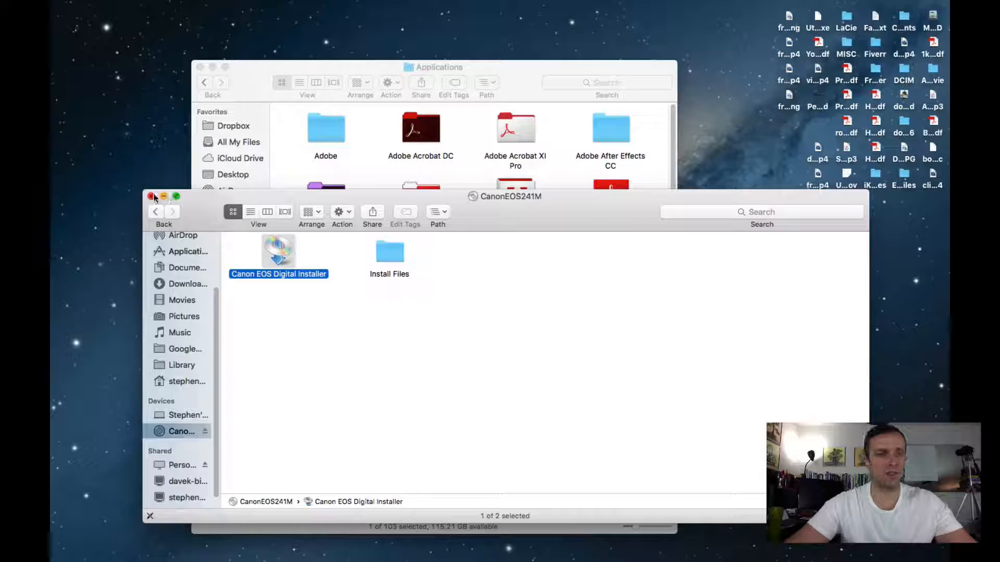
pyautogui.click(154, 196)
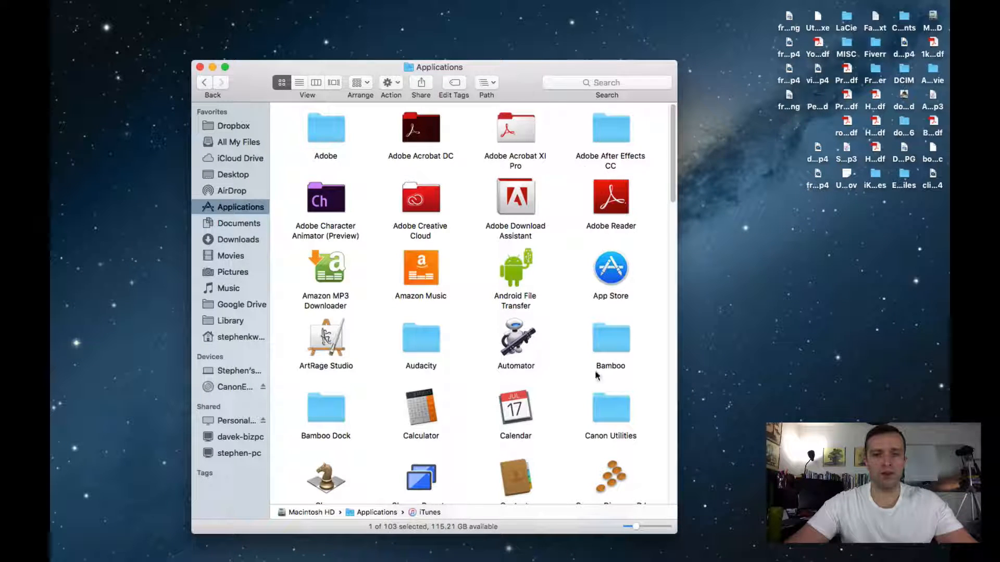
pyautogui.doubleClick(610, 408)
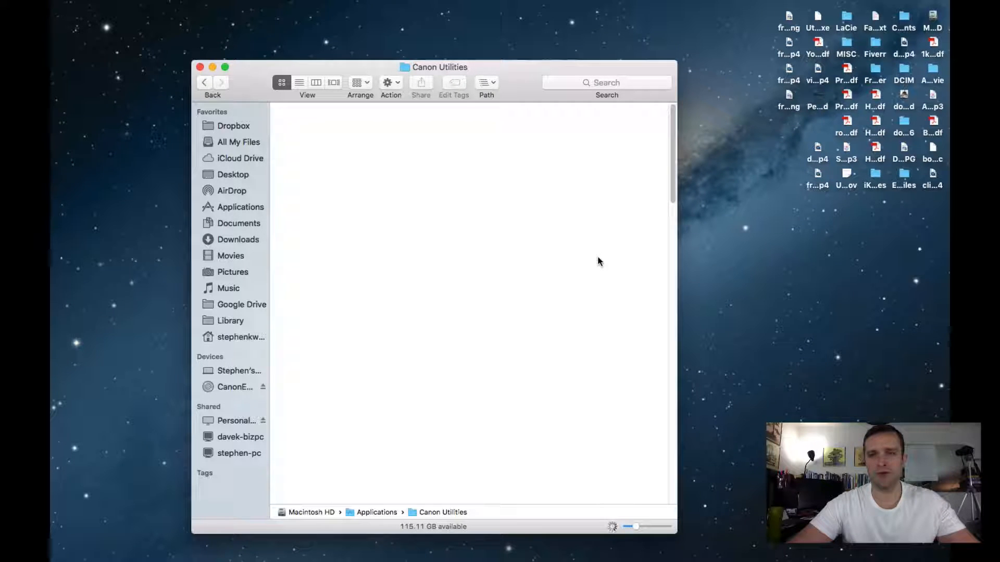
pyautogui.moveTo(598, 262)
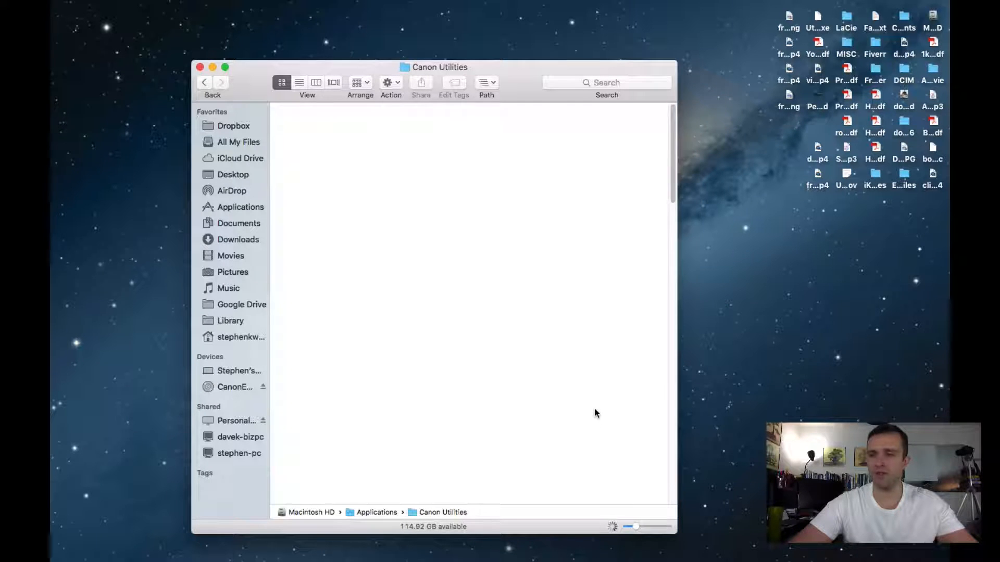
pyautogui.moveTo(864, 349)
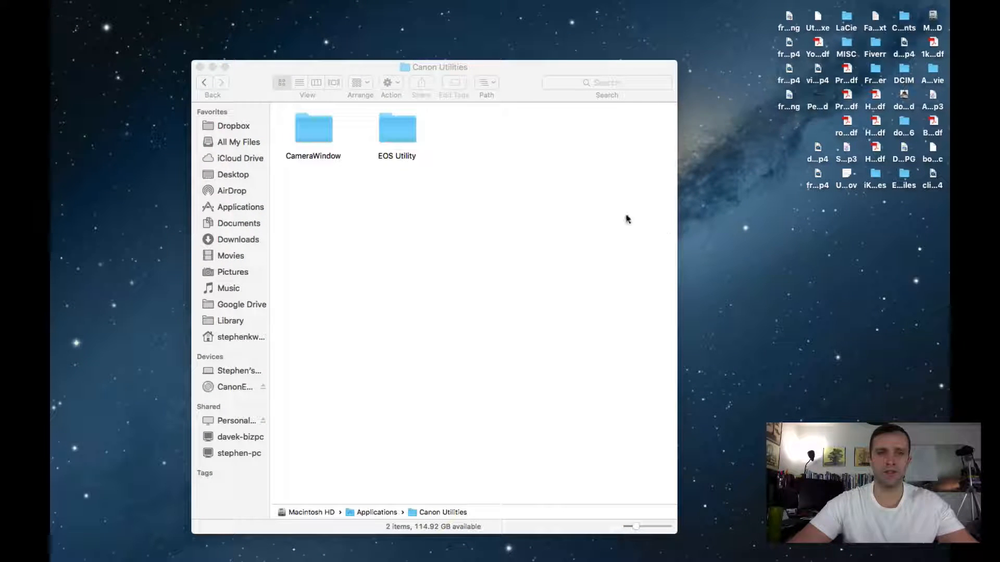
# Open the EOS Utility folder inside Canon Utilities
pyautogui.click(396, 128)
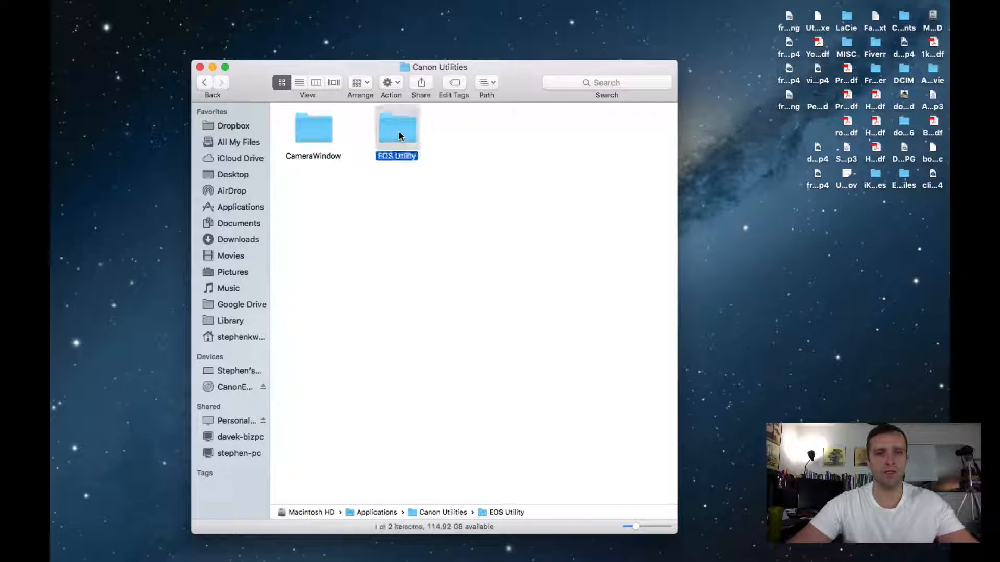
pyautogui.doubleClick(397, 127)
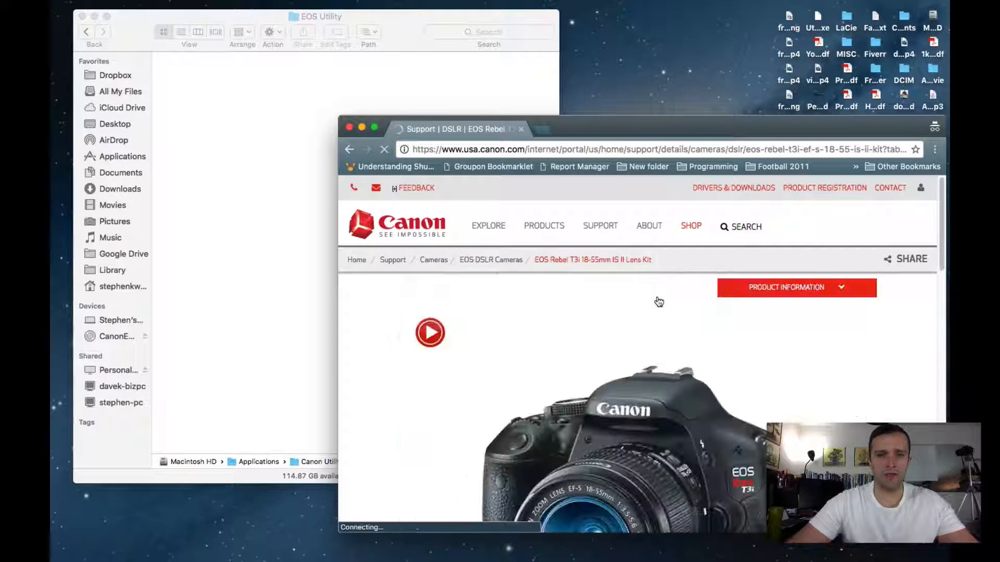
# Scroll the EOS Rebel T3i support page down to Drivers & Downloads
pyautogui.scroll(-3)
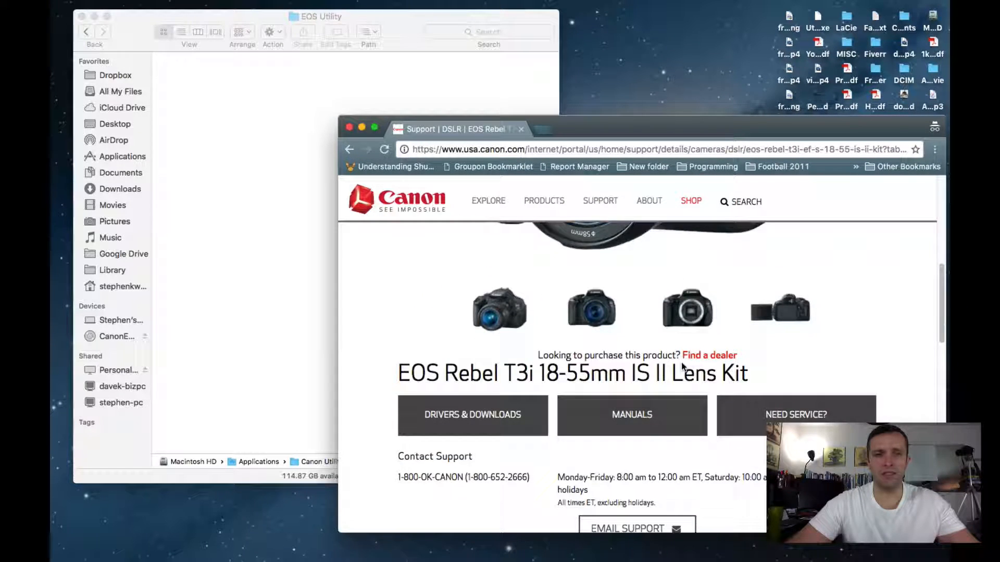
pyautogui.scroll(-3)
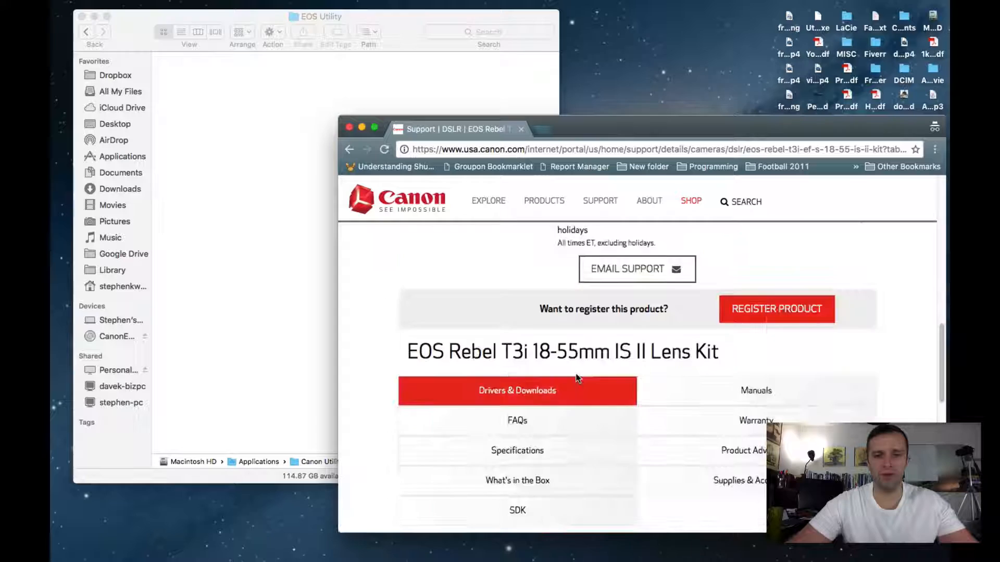
pyautogui.scroll(-3)
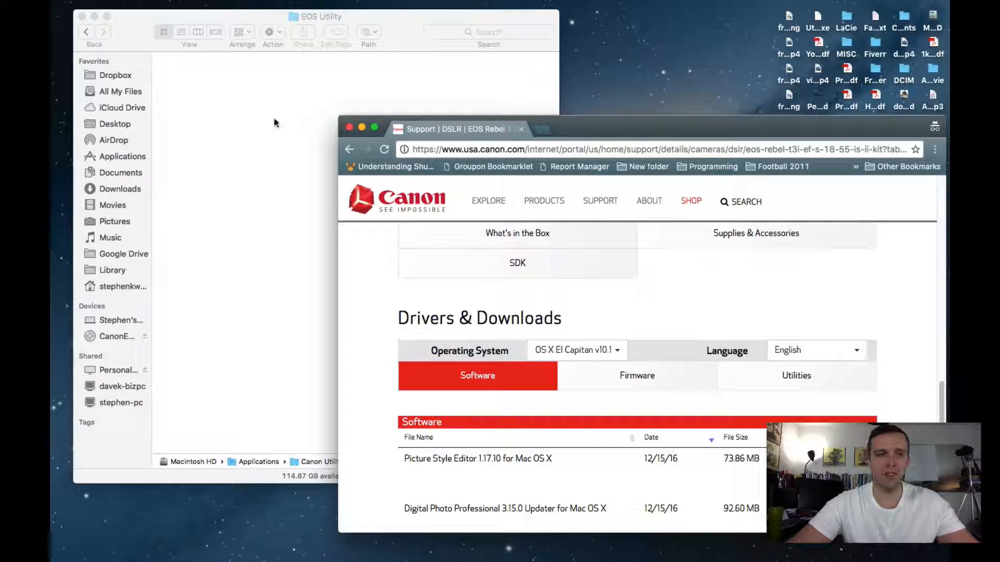
pyautogui.click(67, 7)
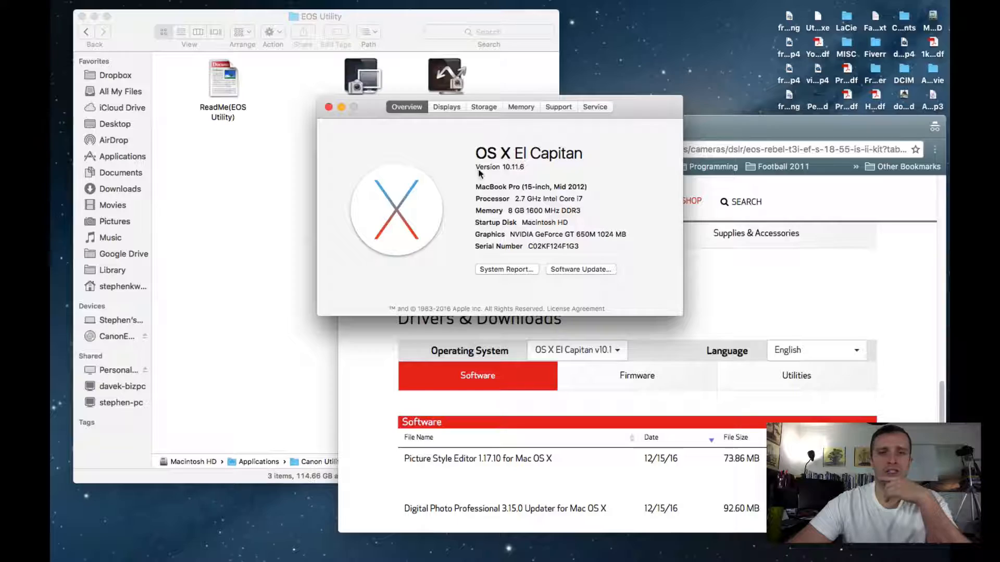
pyautogui.click(329, 106)
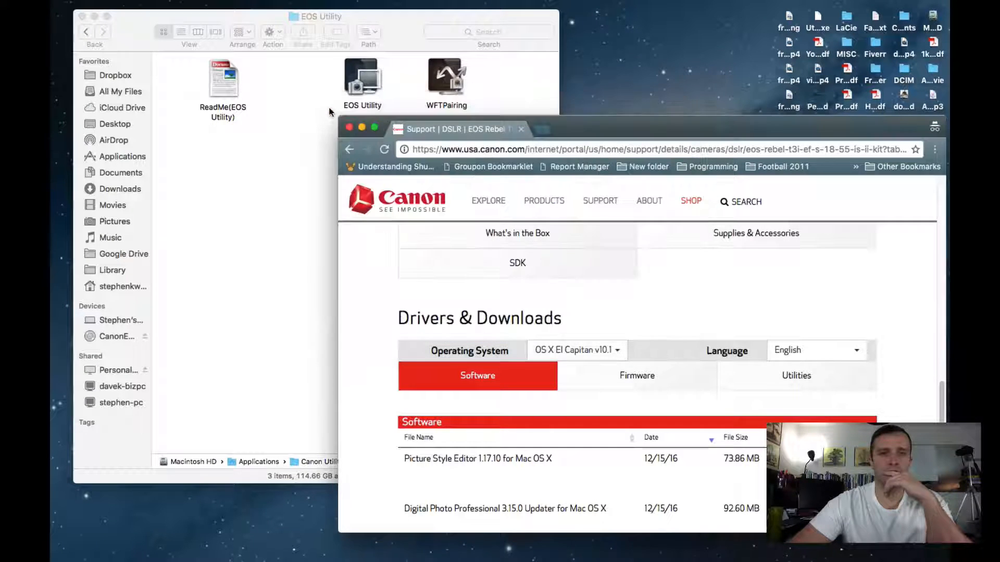
pyautogui.scroll(-3)
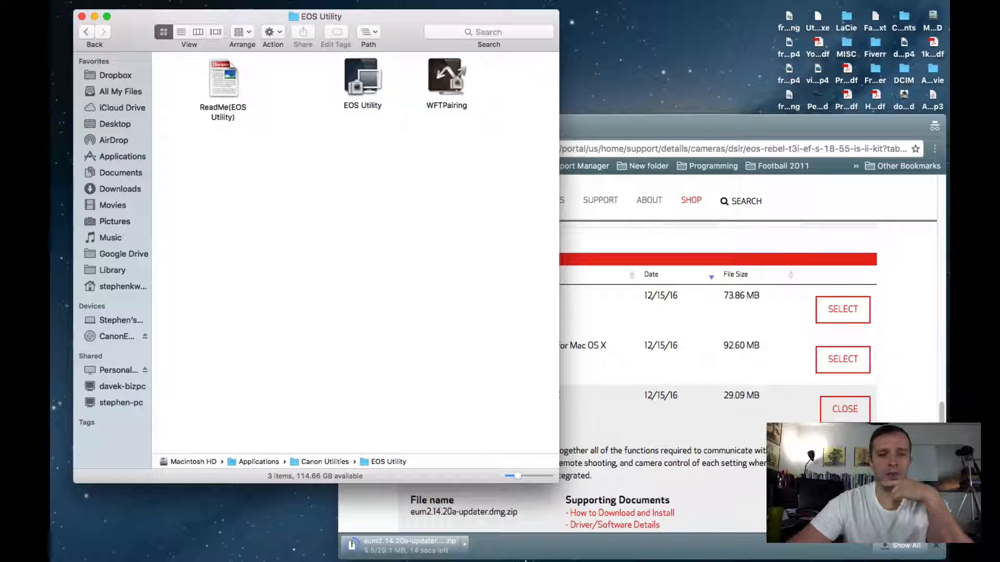
pyautogui.moveTo(562, 540)
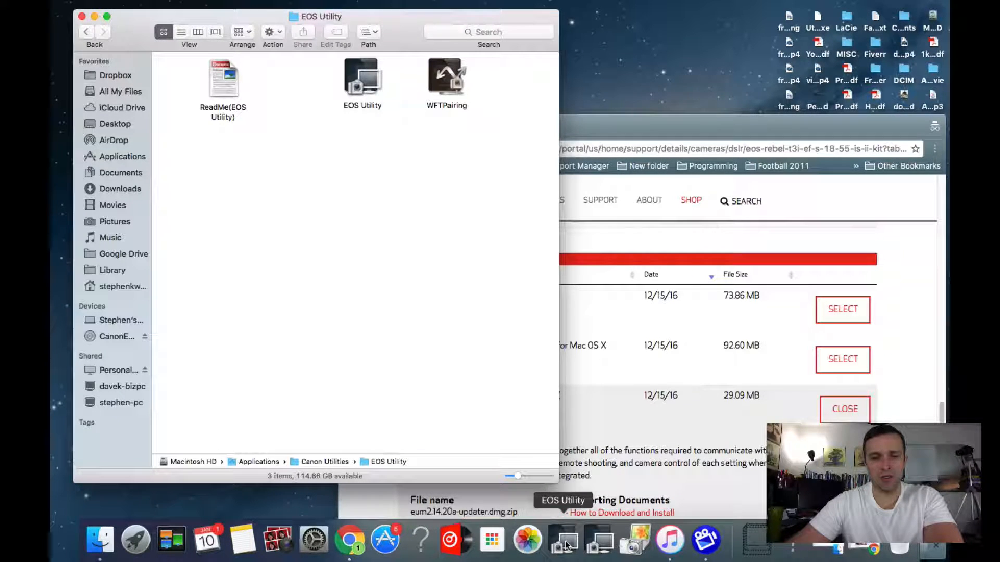
# Select the installed EOS Utility application in its Finder folder
pyautogui.click(362, 76)
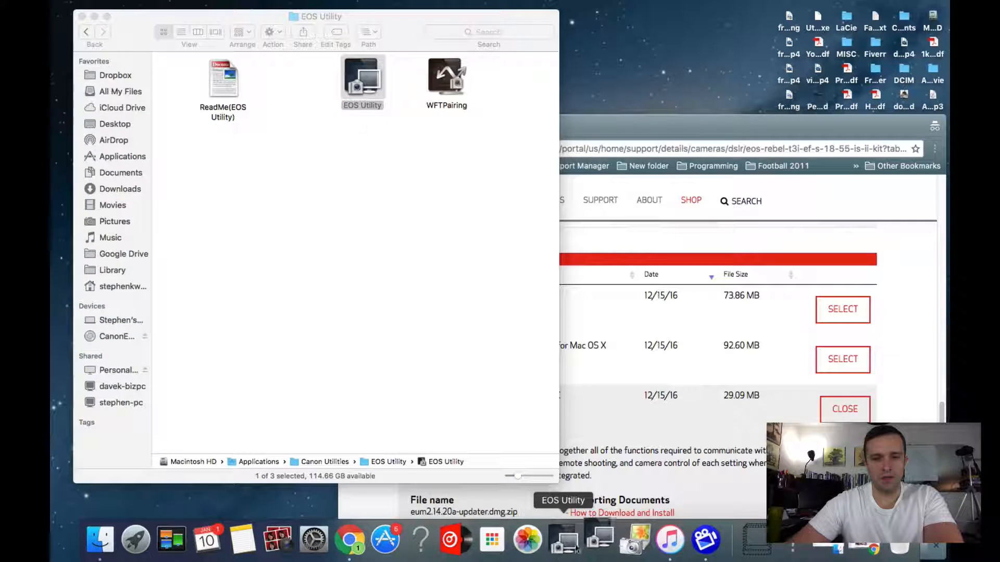
# Launch EOS Utility and acknowledge its unsupported operating system alert
pyautogui.doubleClick(362, 77)
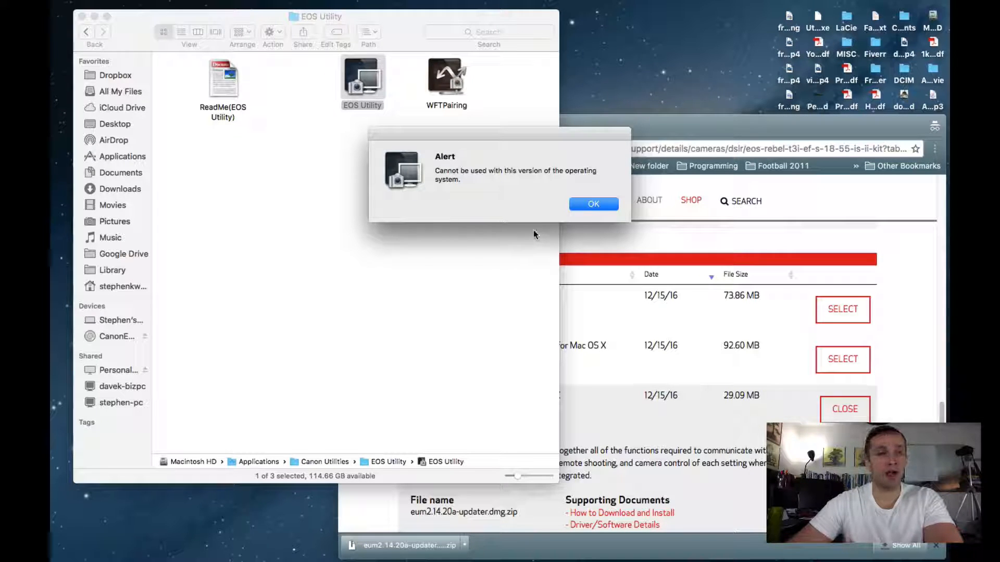
pyautogui.click(592, 203)
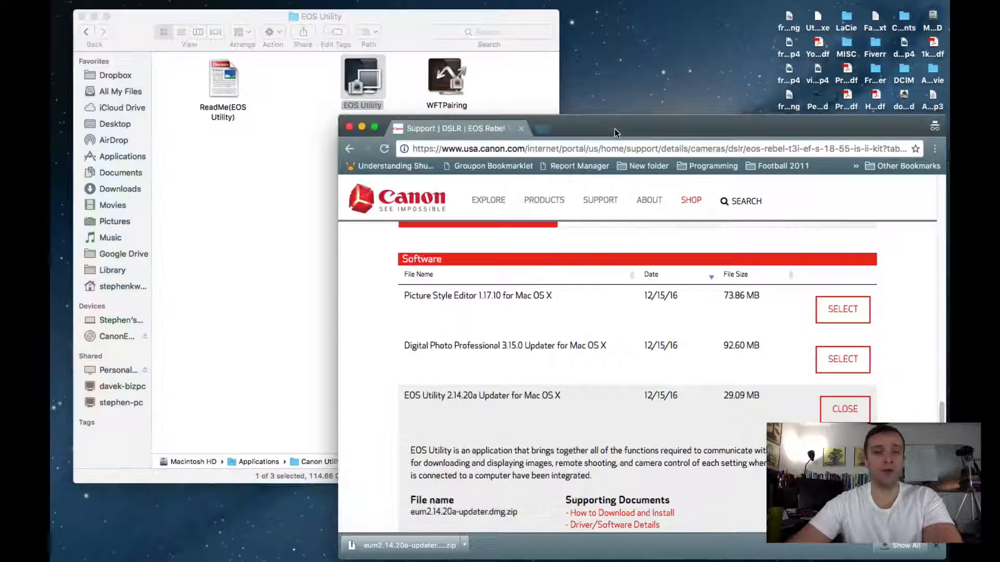
# Check the operating system list on the support page, leaving OS X El Capitan unchanged
pyautogui.scroll(-3)
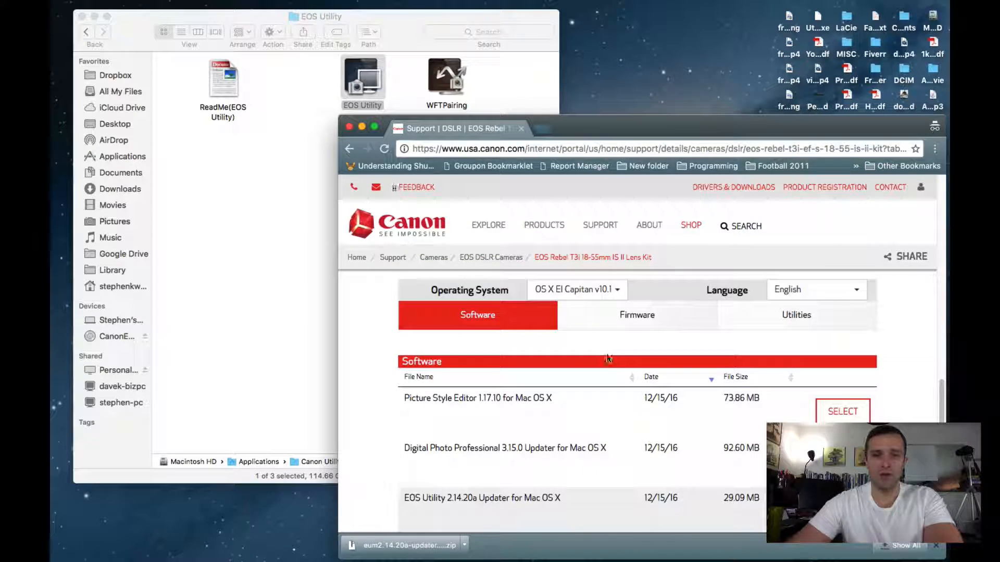
pyautogui.moveTo(546, 297)
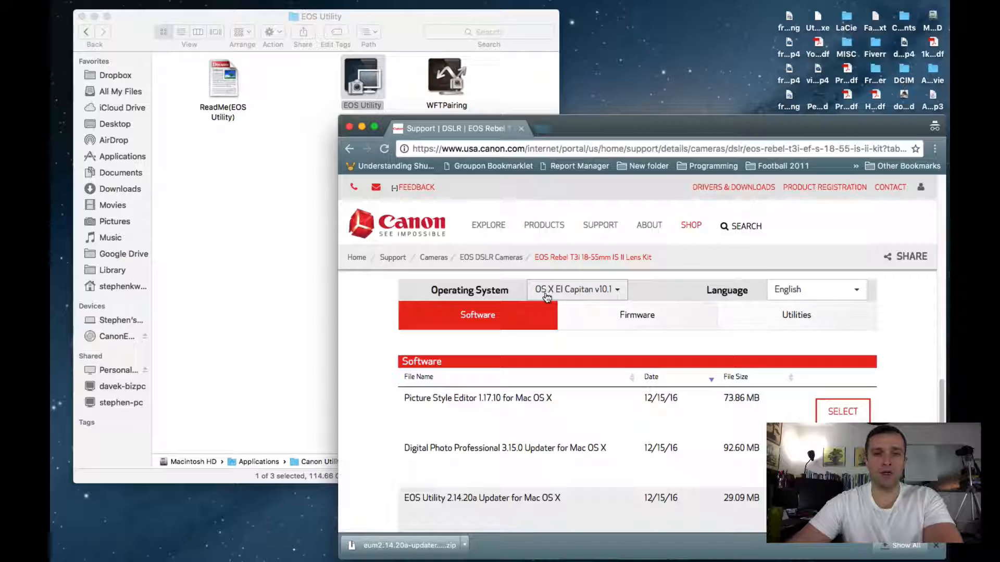
pyautogui.click(574, 289)
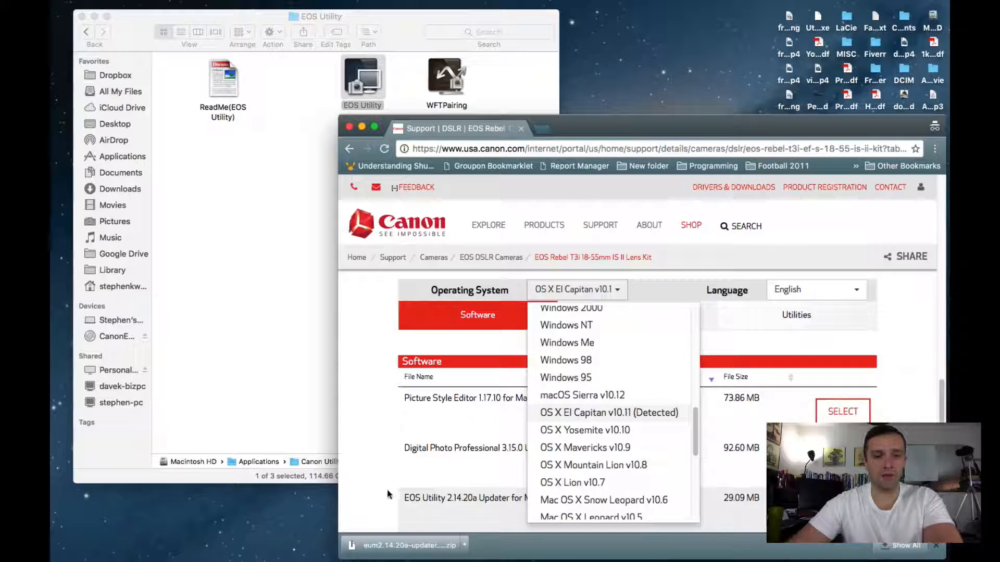
pyautogui.click(608, 412)
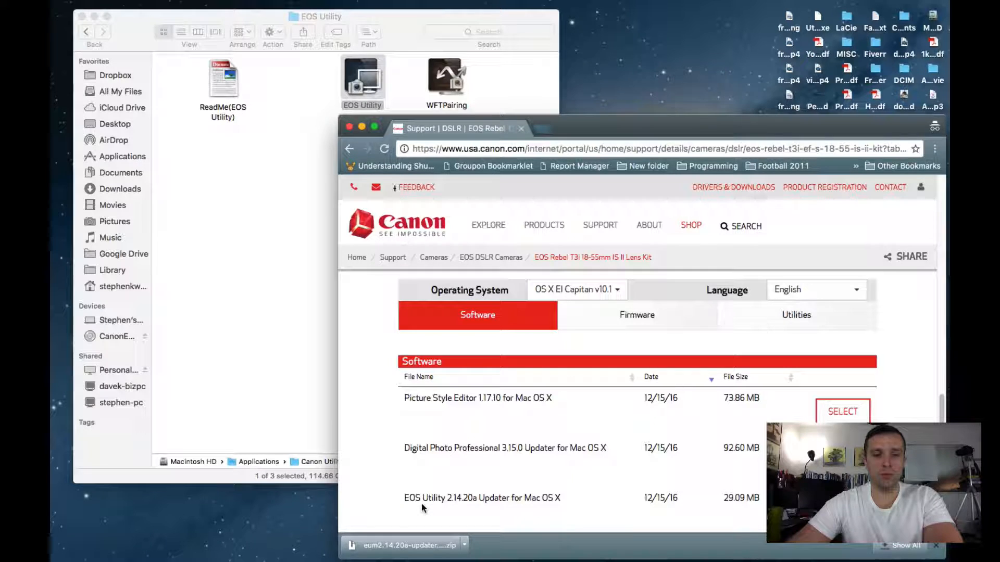
pyautogui.moveTo(606, 264)
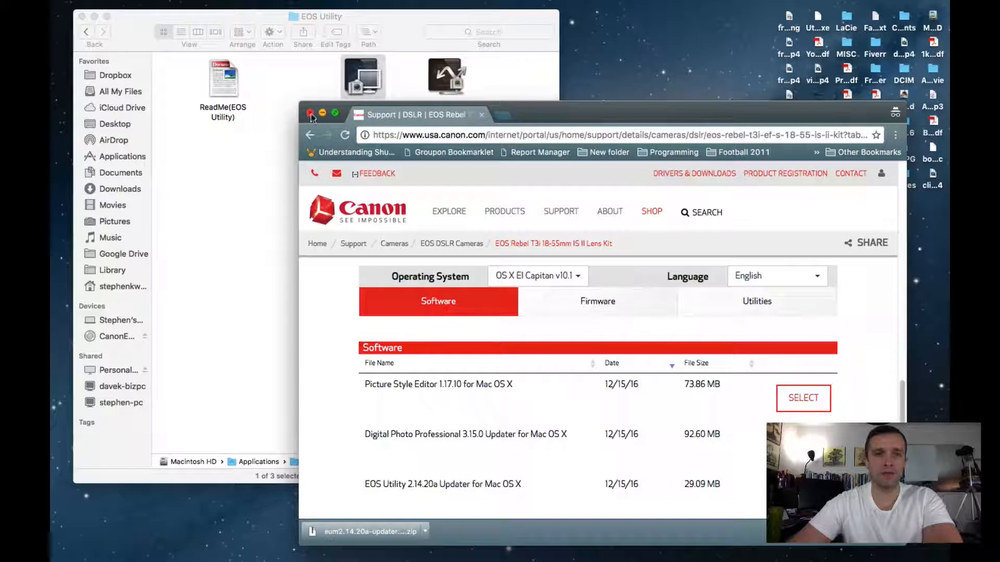
# Reveal the downloaded EOS Utility 2.14.20a updater zip in Finder and put Chrome away
pyautogui.click(425, 531)
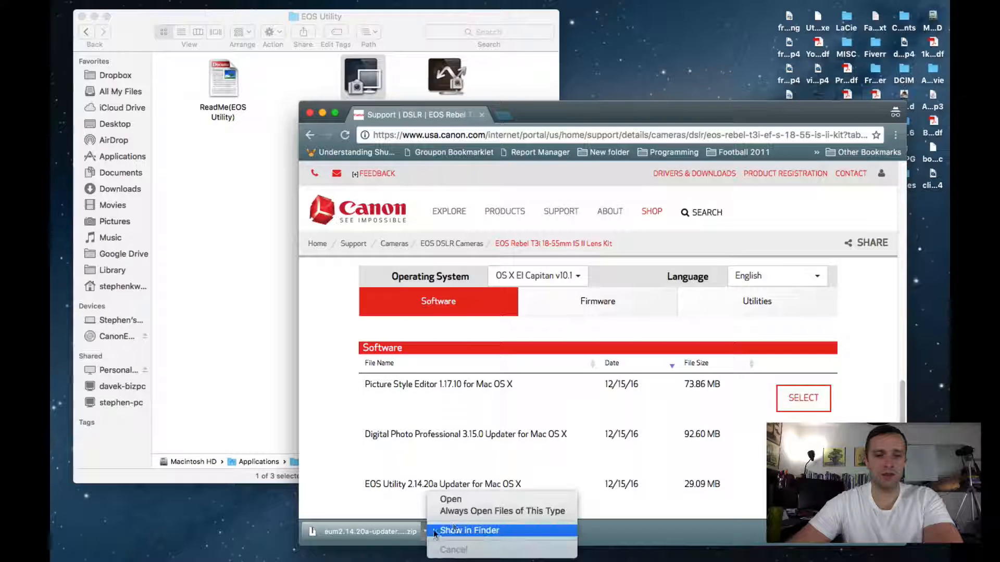
pyautogui.click(468, 530)
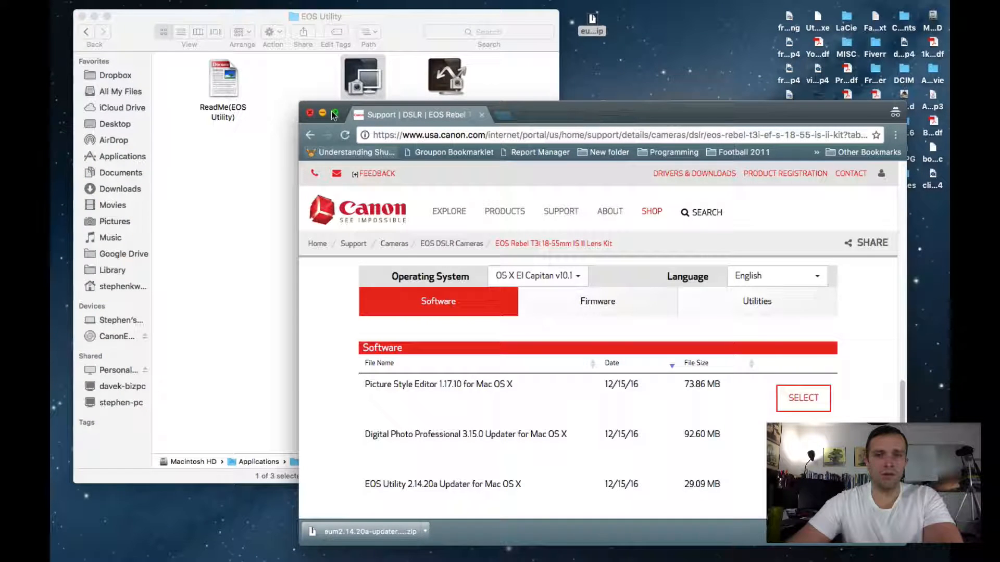
pyautogui.click(310, 115)
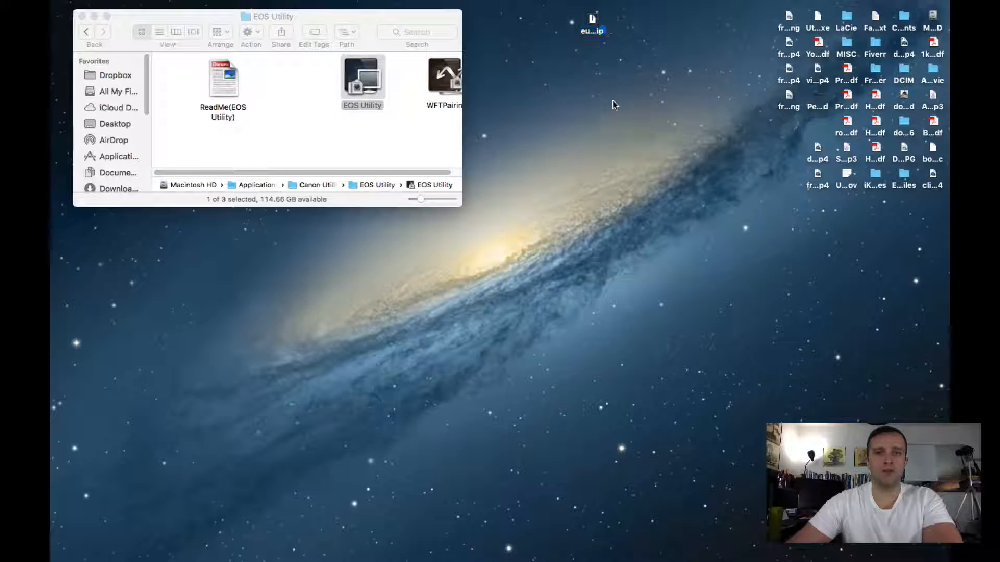
# Extract the updater .zip into eum2.14.20a-updater.dmg and mount it as the EU2.14.20a volume
pyautogui.click(591, 31)
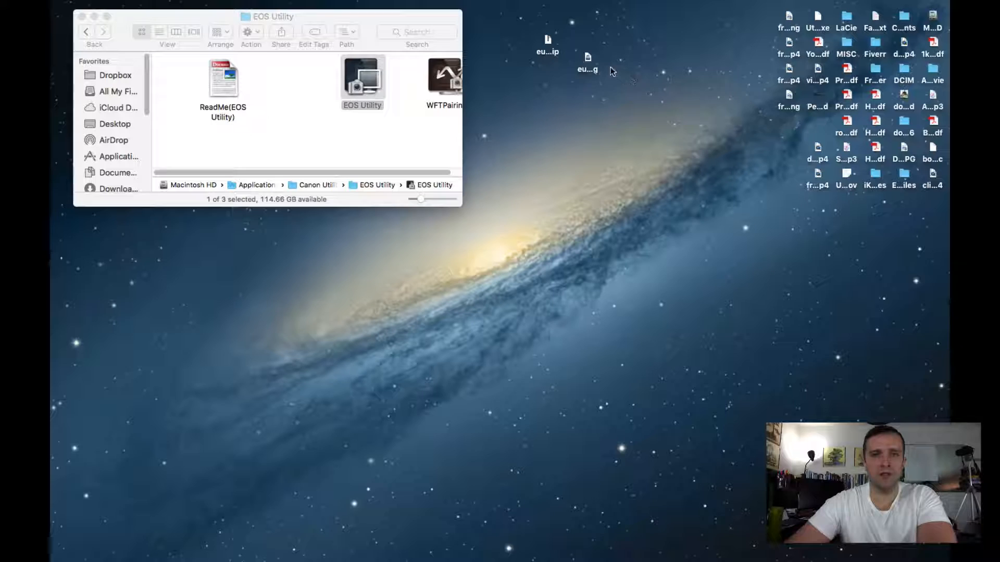
pyautogui.click(587, 66)
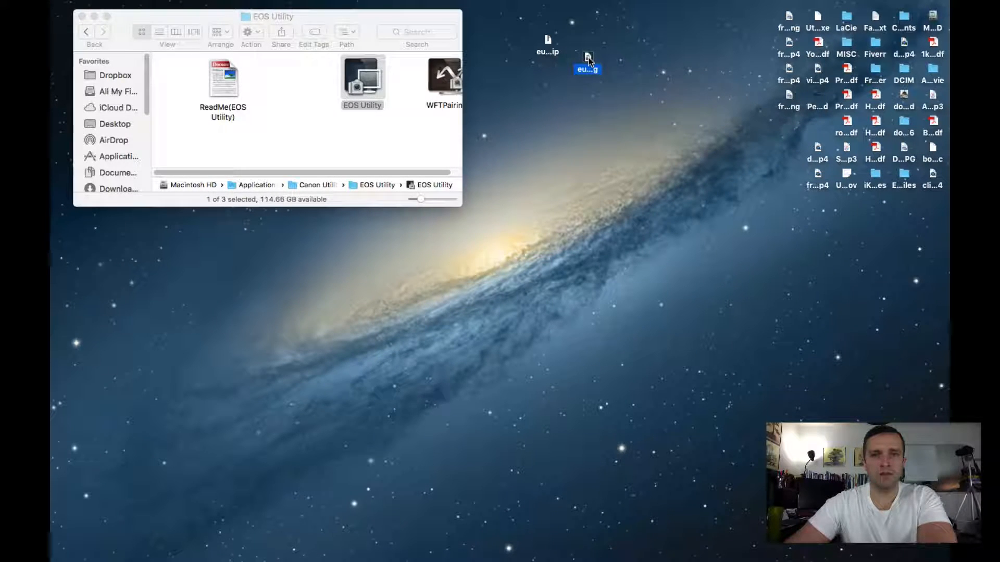
pyautogui.doubleClick(586, 64)
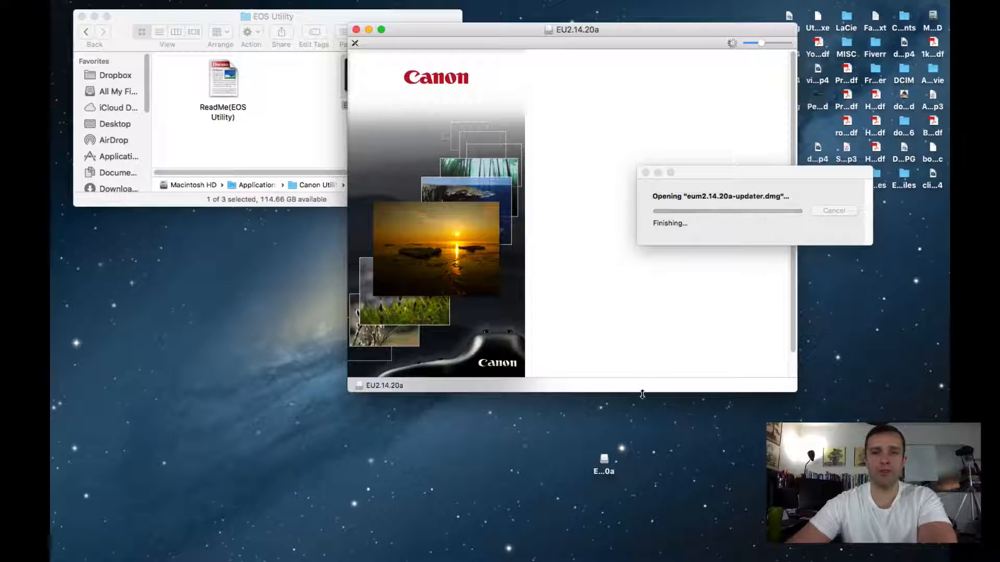
pyautogui.moveTo(617, 449)
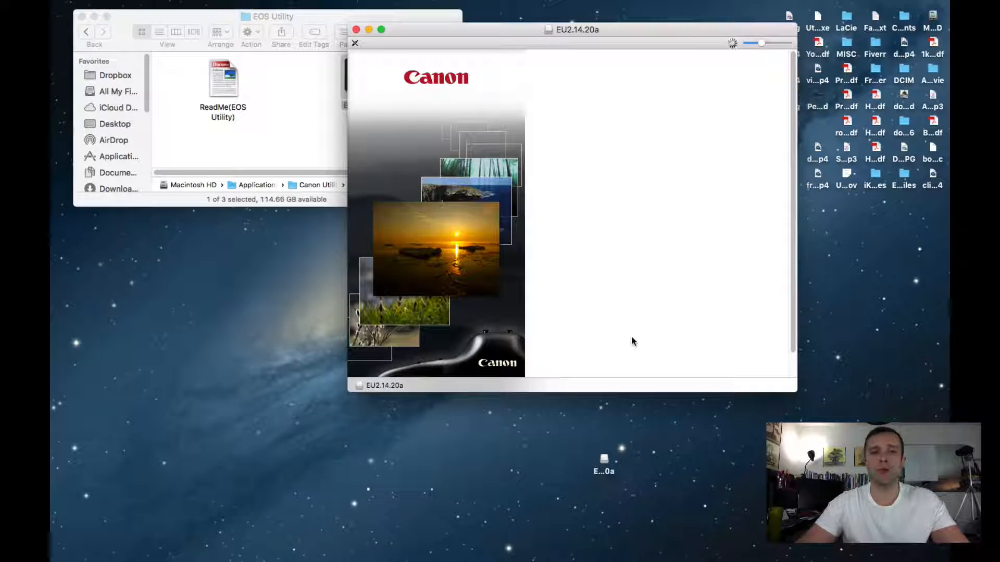
pyautogui.moveTo(639, 333)
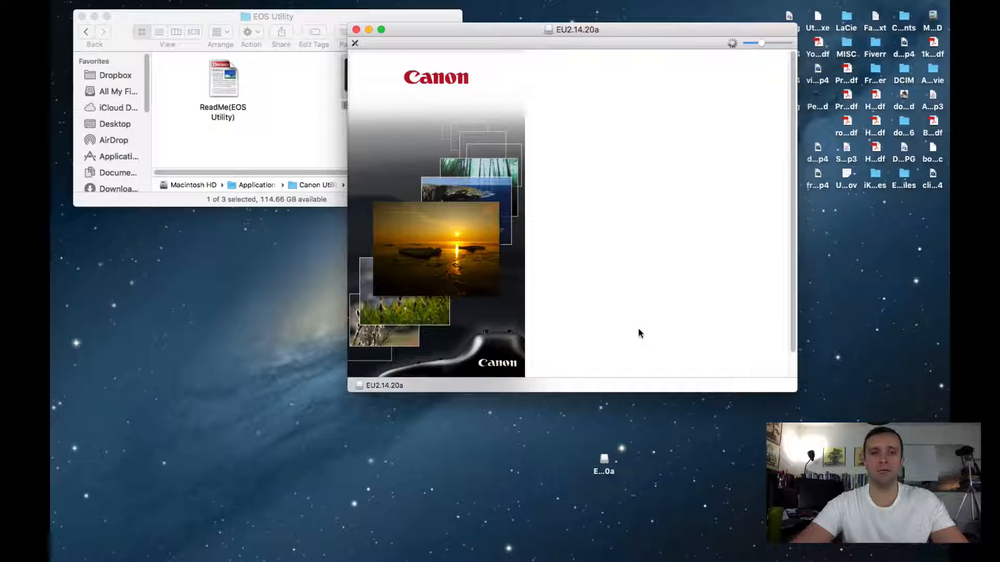
pyautogui.moveTo(644, 216)
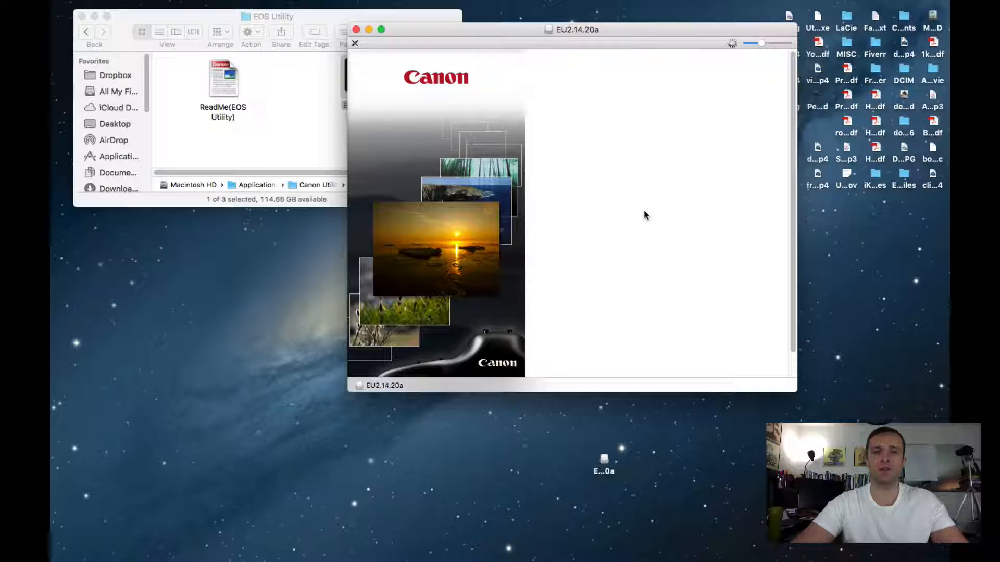
pyautogui.moveTo(692, 100)
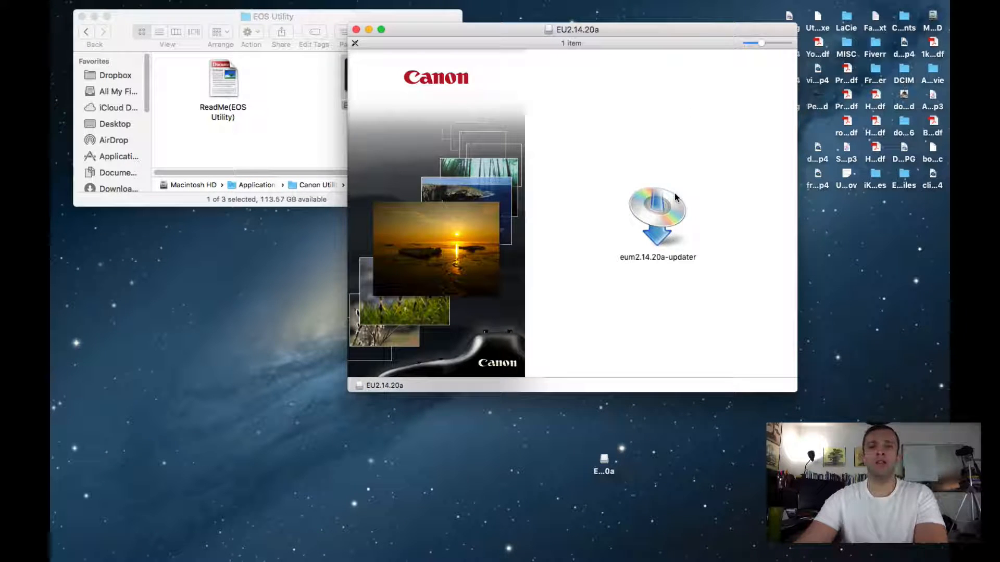
pyautogui.moveTo(669, 204)
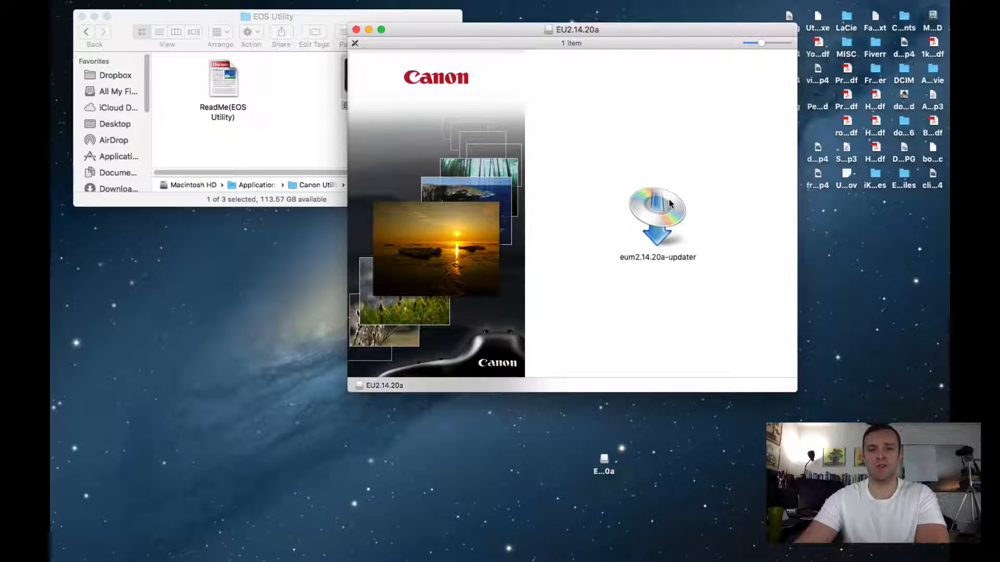
# Run eum2.14.20a-updater from the EU2.14.20a volume; it reports the software to update was not found
pyautogui.click(657, 220)
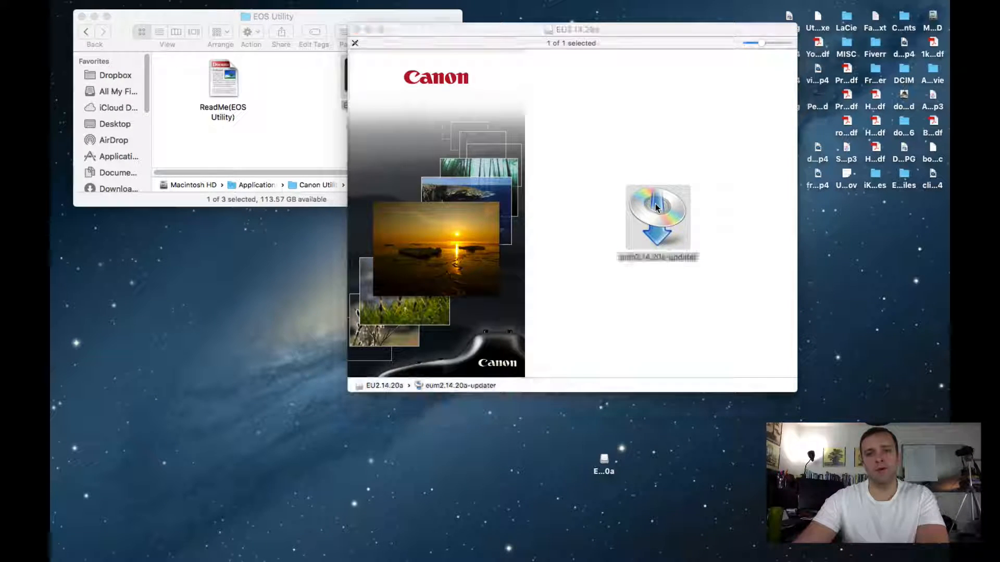
pyautogui.doubleClick(657, 221)
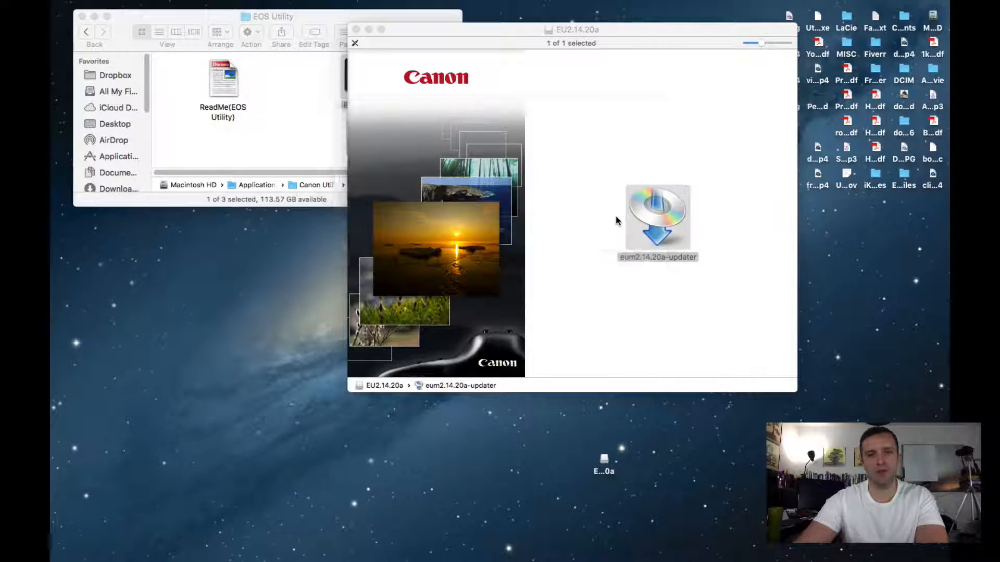
pyautogui.doubleClick(656, 216)
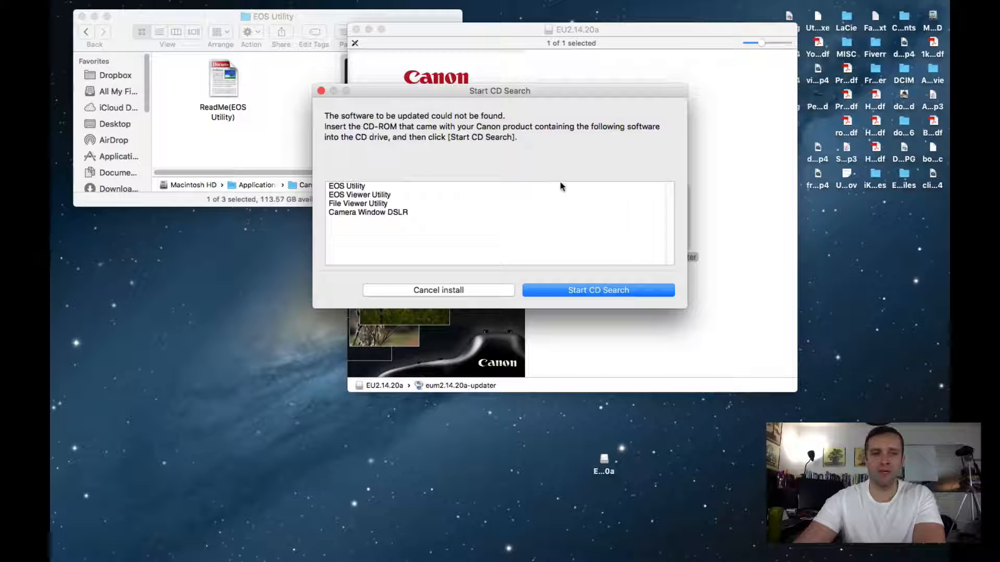
pyautogui.moveTo(431, 125)
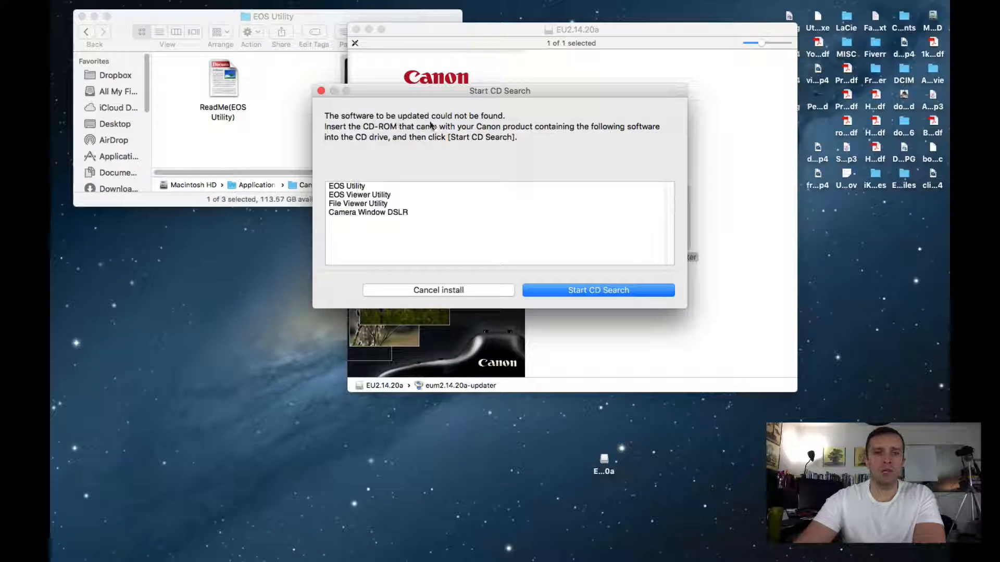
pyautogui.moveTo(366, 140)
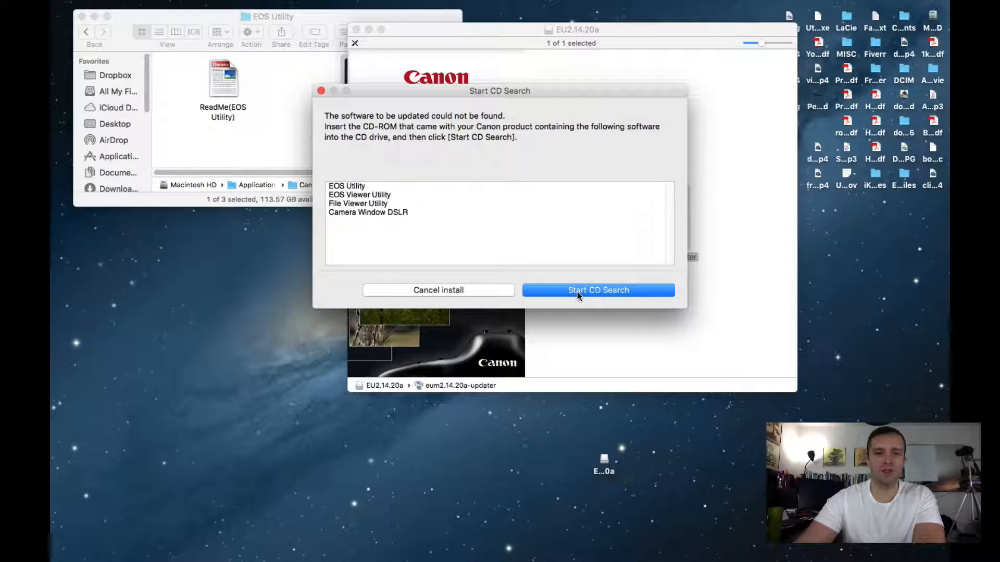
# Start the CD search in the updater, which extracts files and quits without updating anything
pyautogui.click(597, 290)
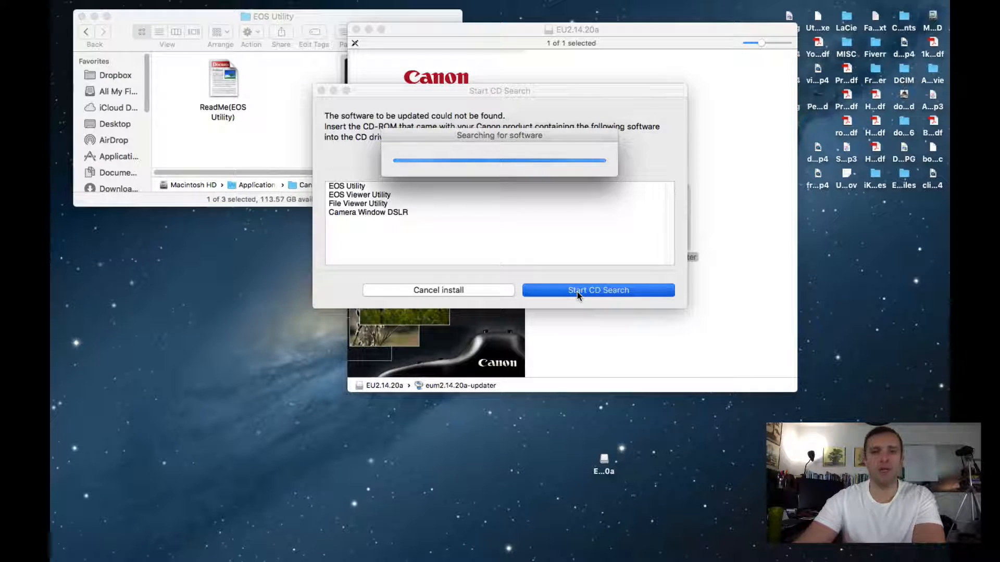
pyautogui.click(597, 290)
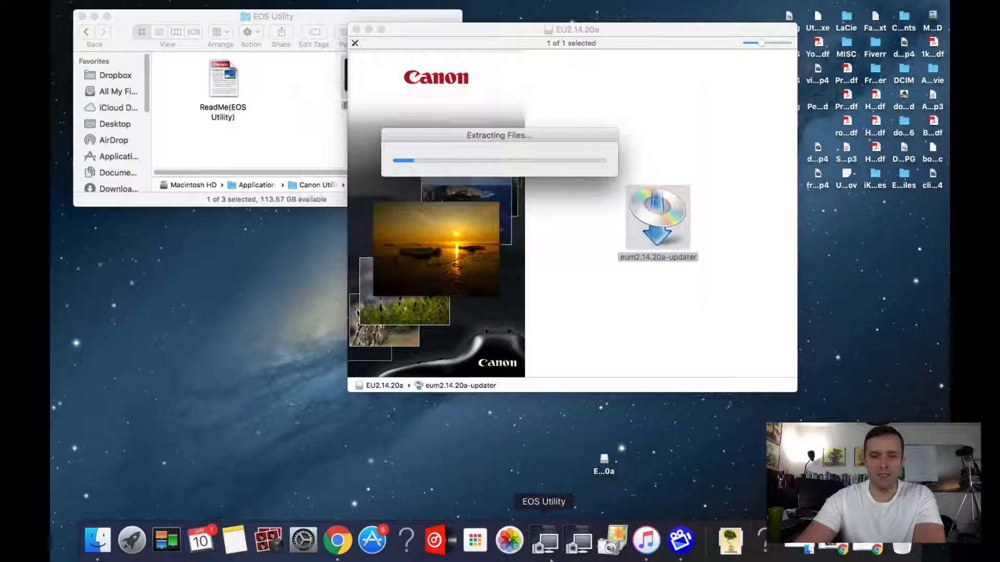
pyautogui.moveTo(681, 542)
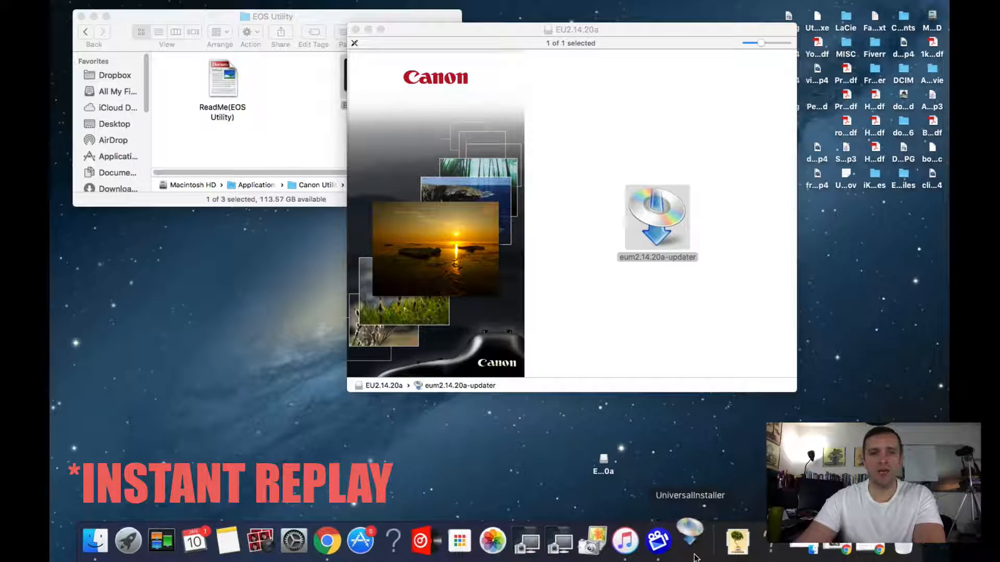
pyautogui.click(656, 219)
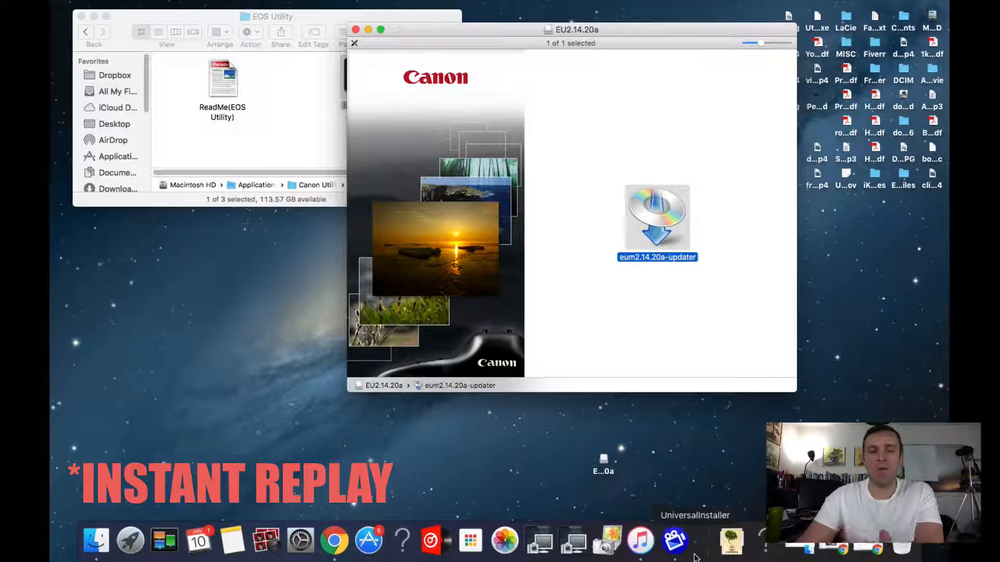
pyautogui.moveTo(680, 541)
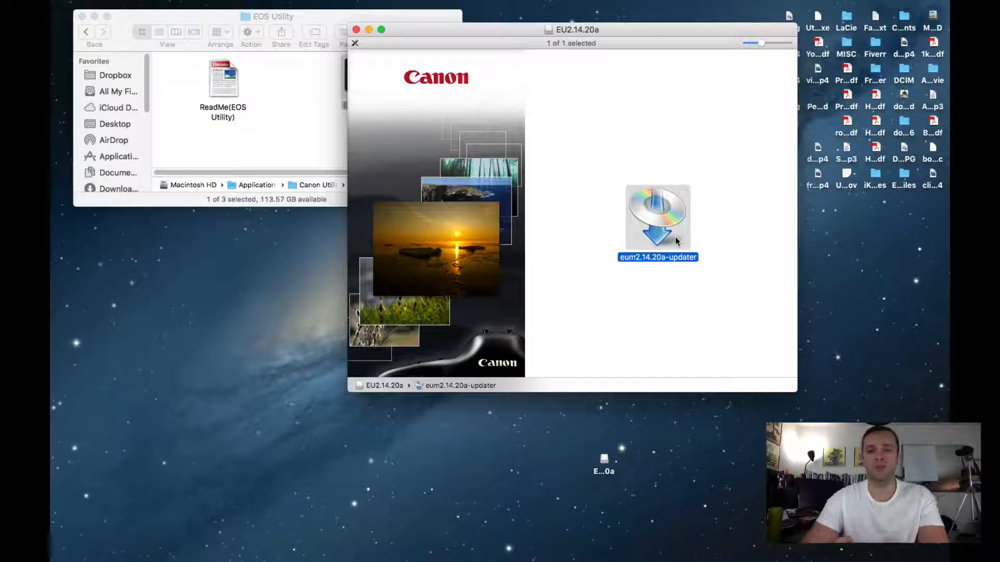
pyautogui.moveTo(653, 69)
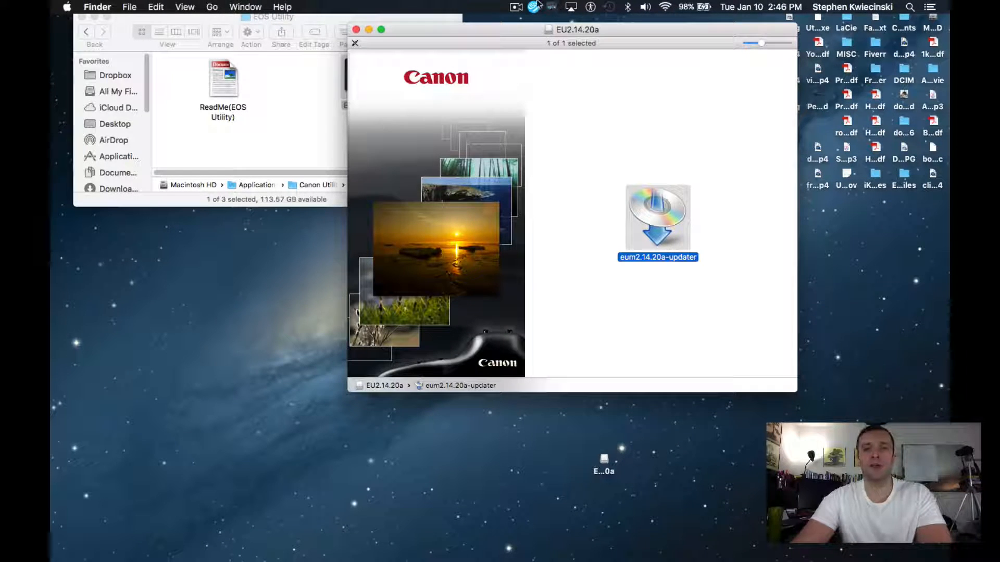
pyautogui.click(516, 7)
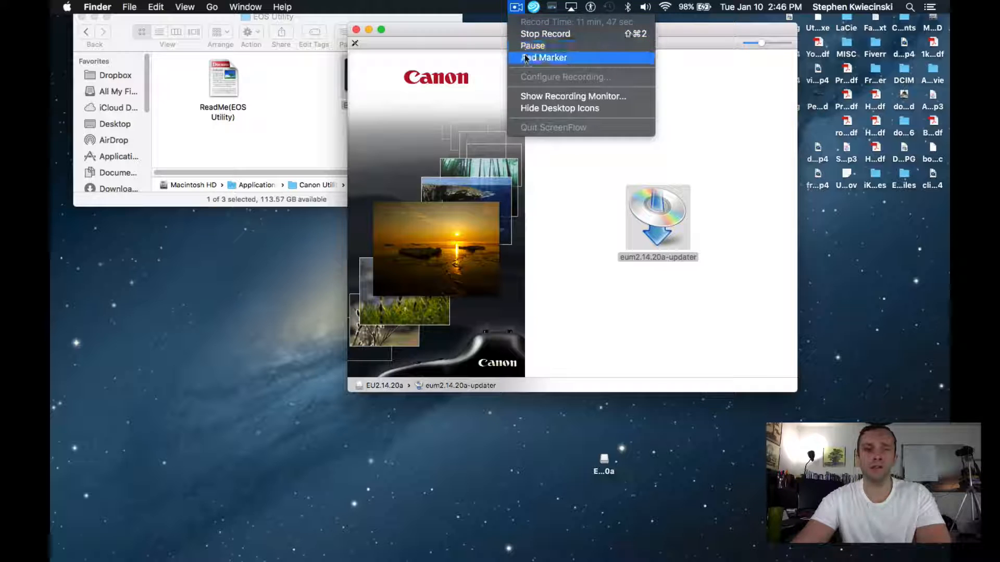
pyautogui.moveTo(532, 45)
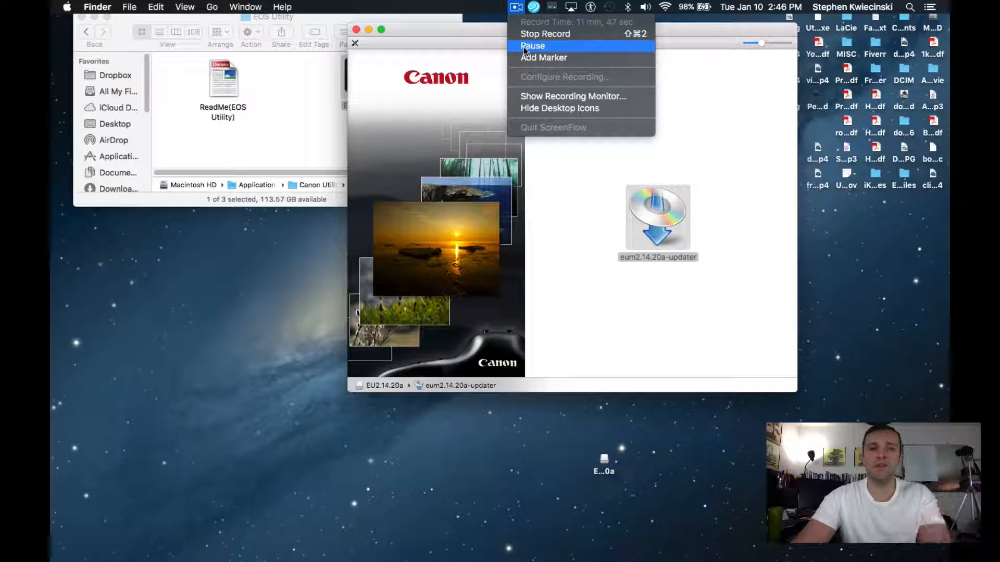